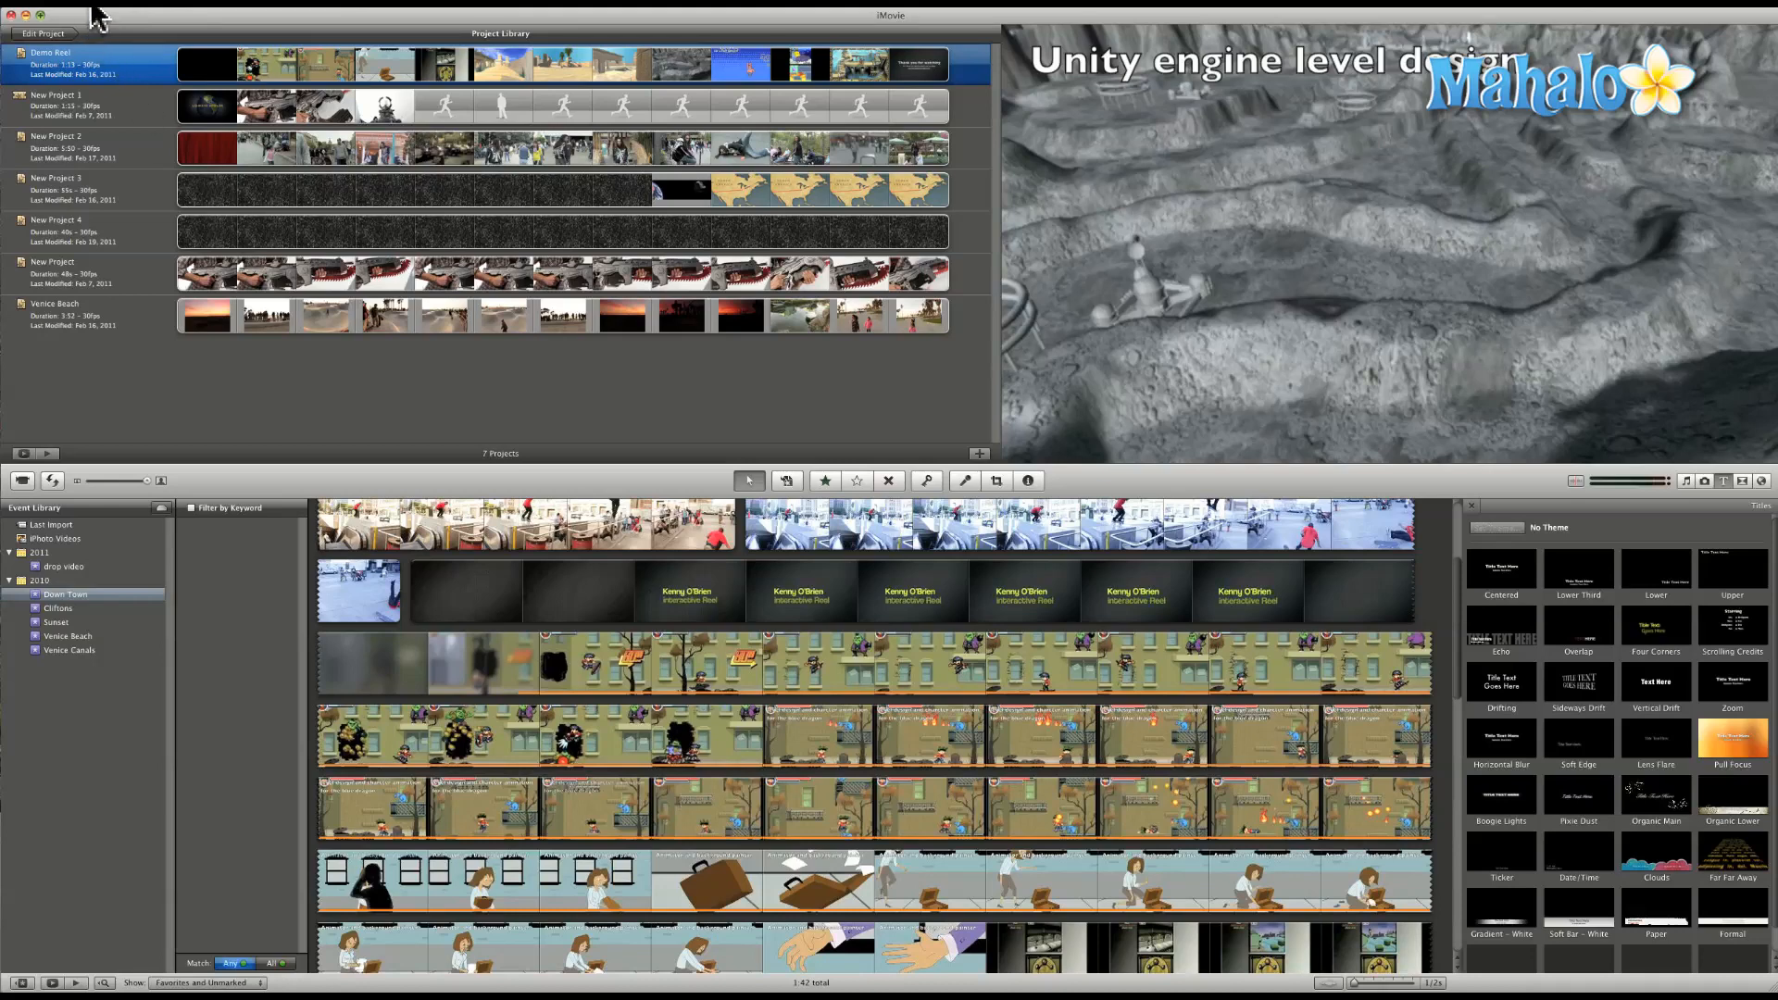
- Create a new widescreen 16:9 project named 'Star wars' with no theme
{"action": "left_click", "coordinate": [41, 33]}
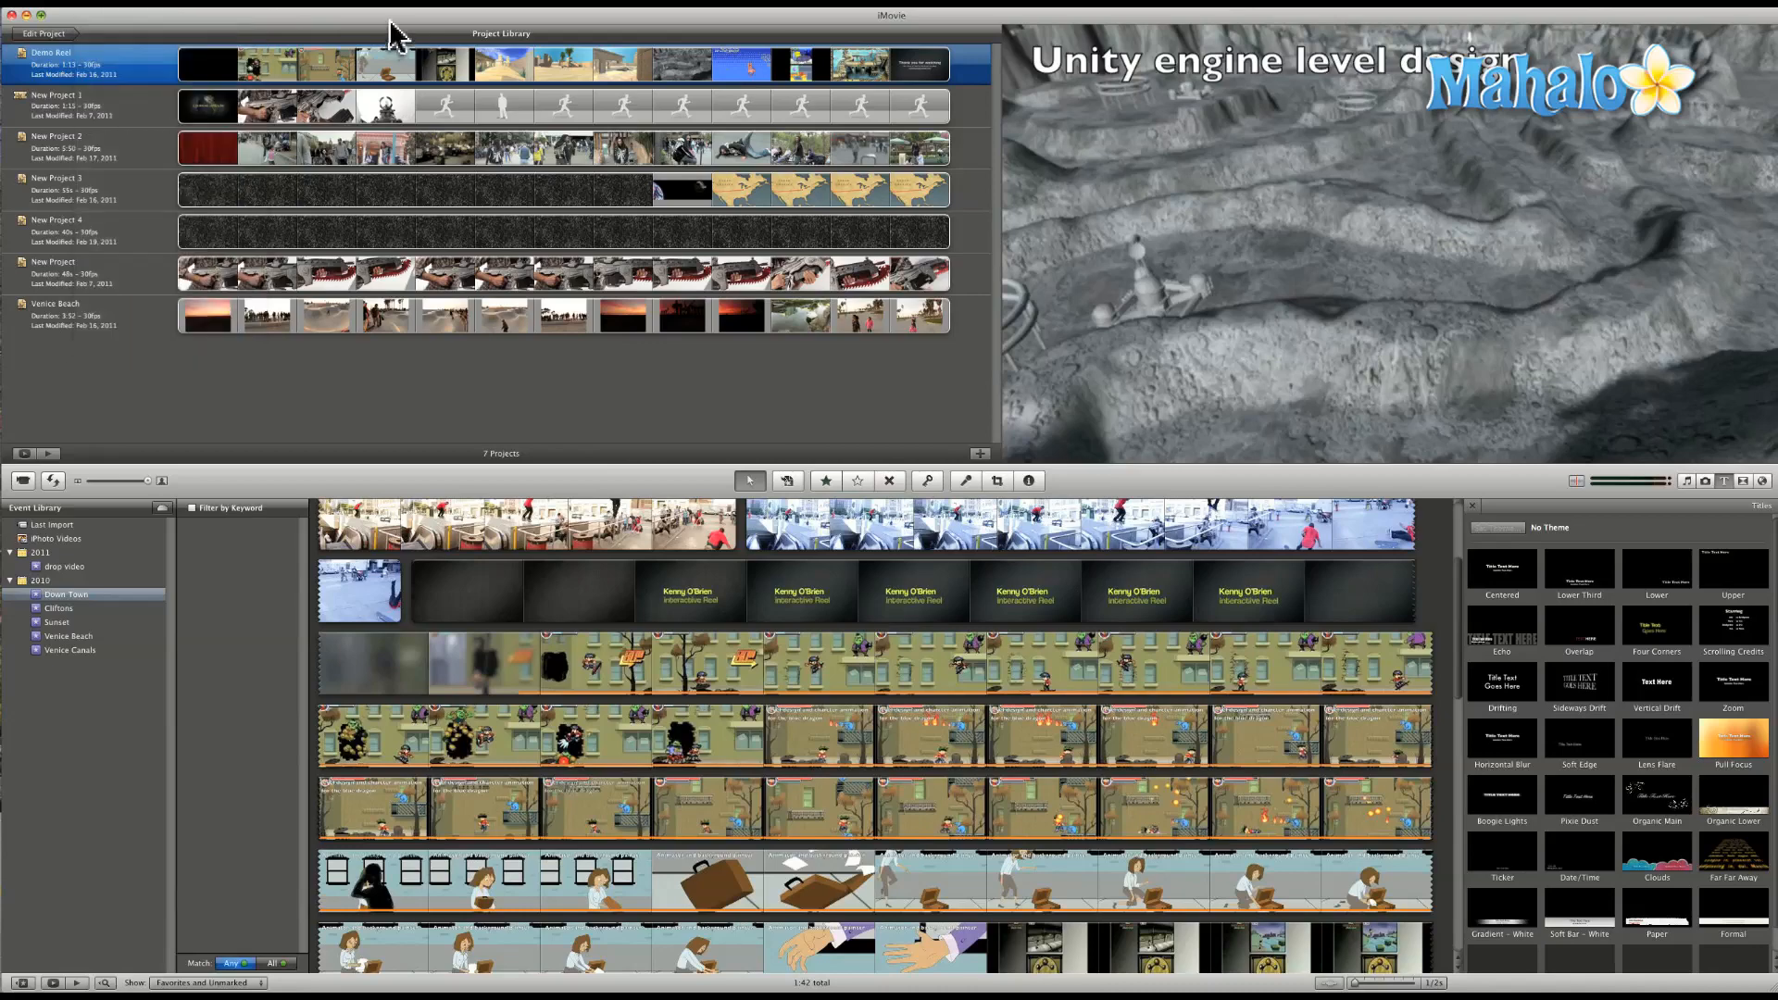
{"action": "key", "text": "cmd+n"}
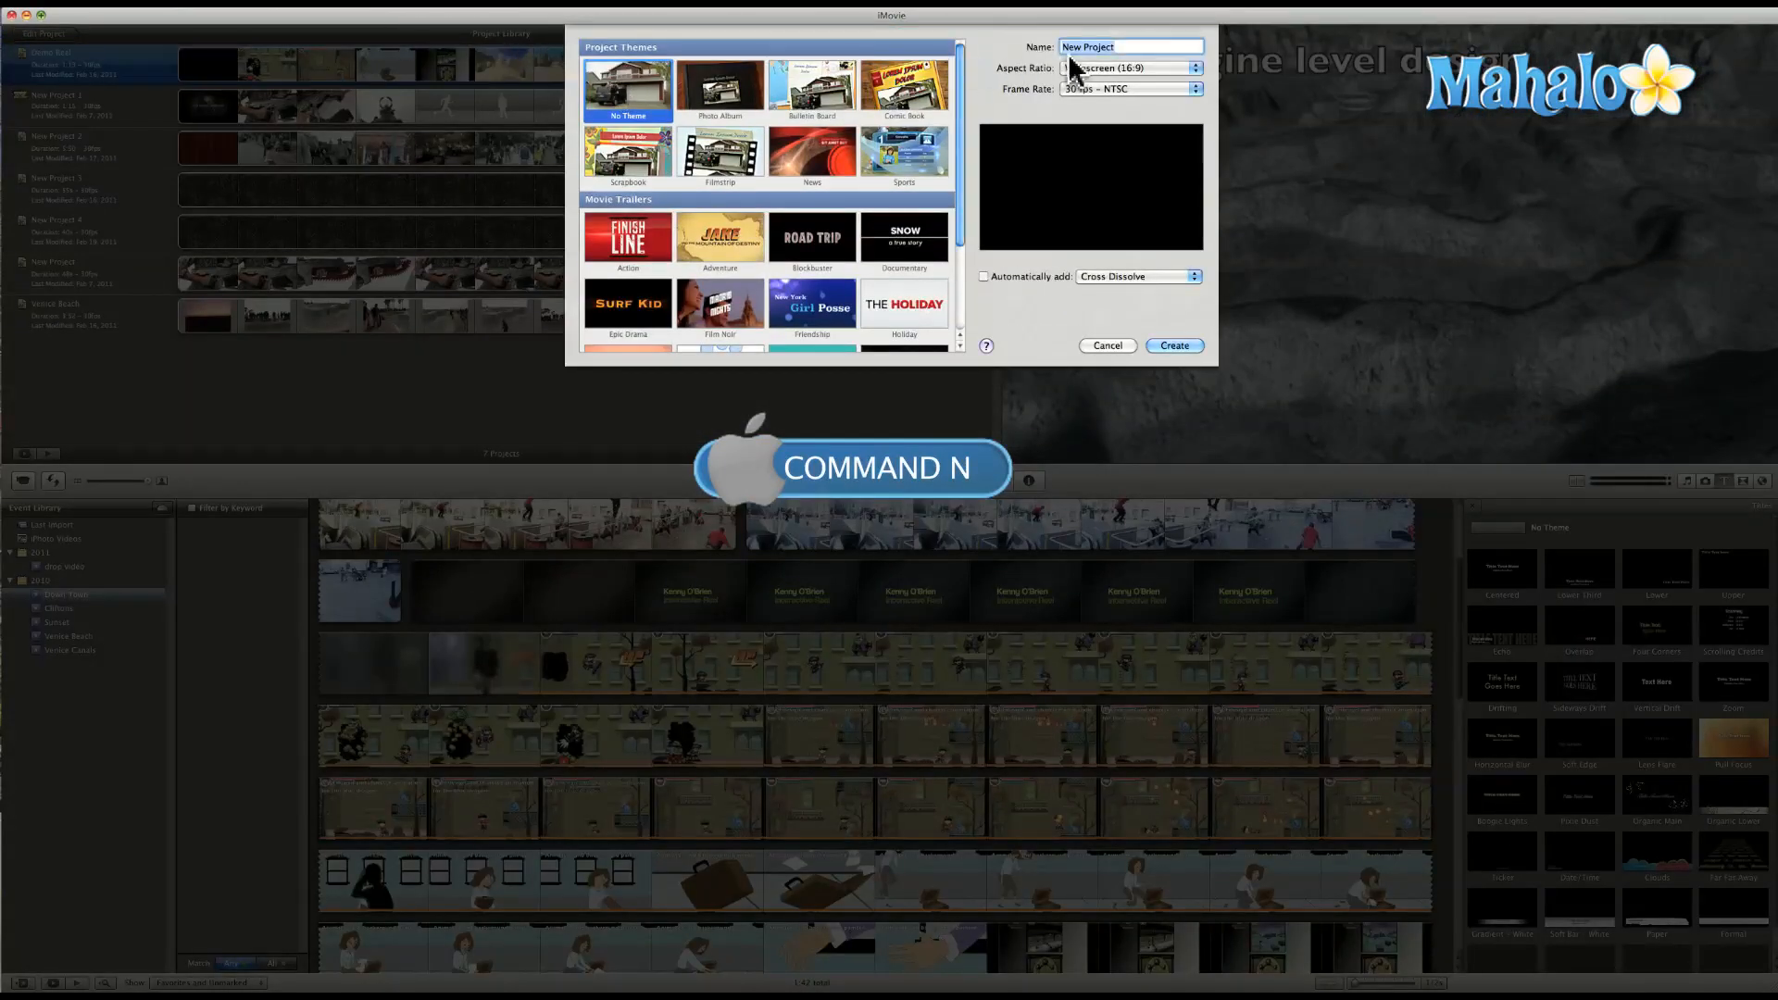
{"action": "type", "text": "Star"}
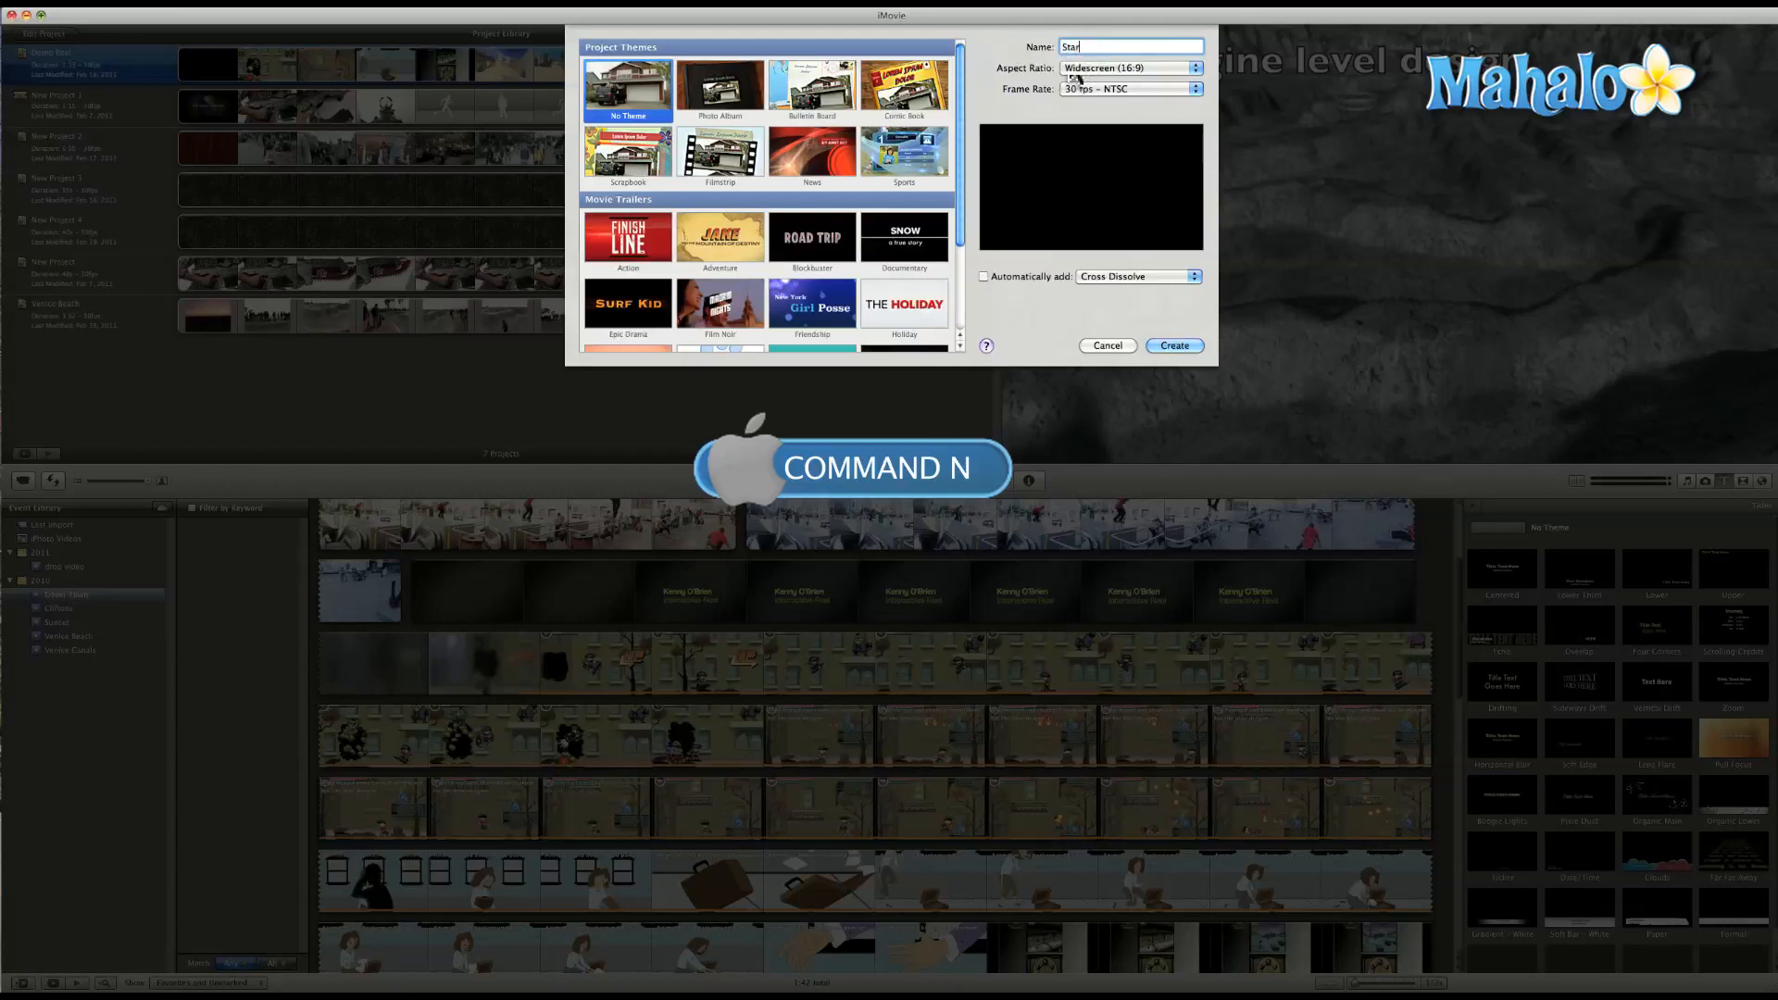
{"action": "type", "text": "wars"}
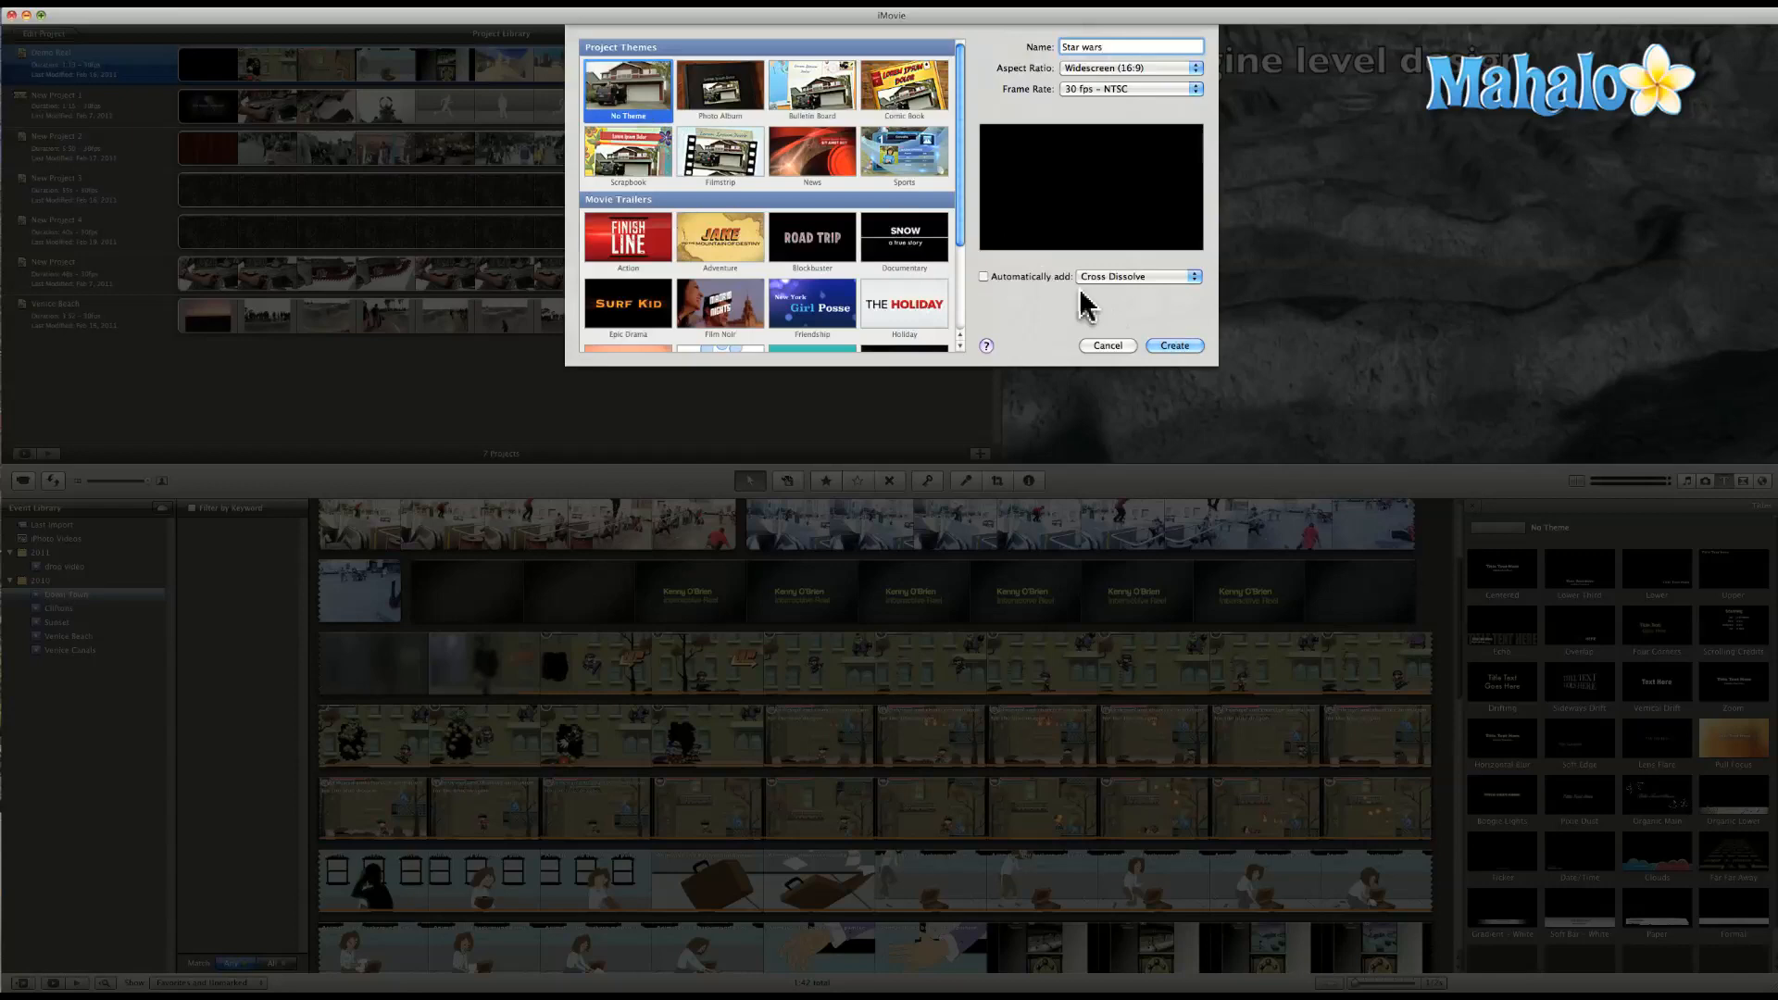
{"action": "left_click", "coordinate": [1174, 345]}
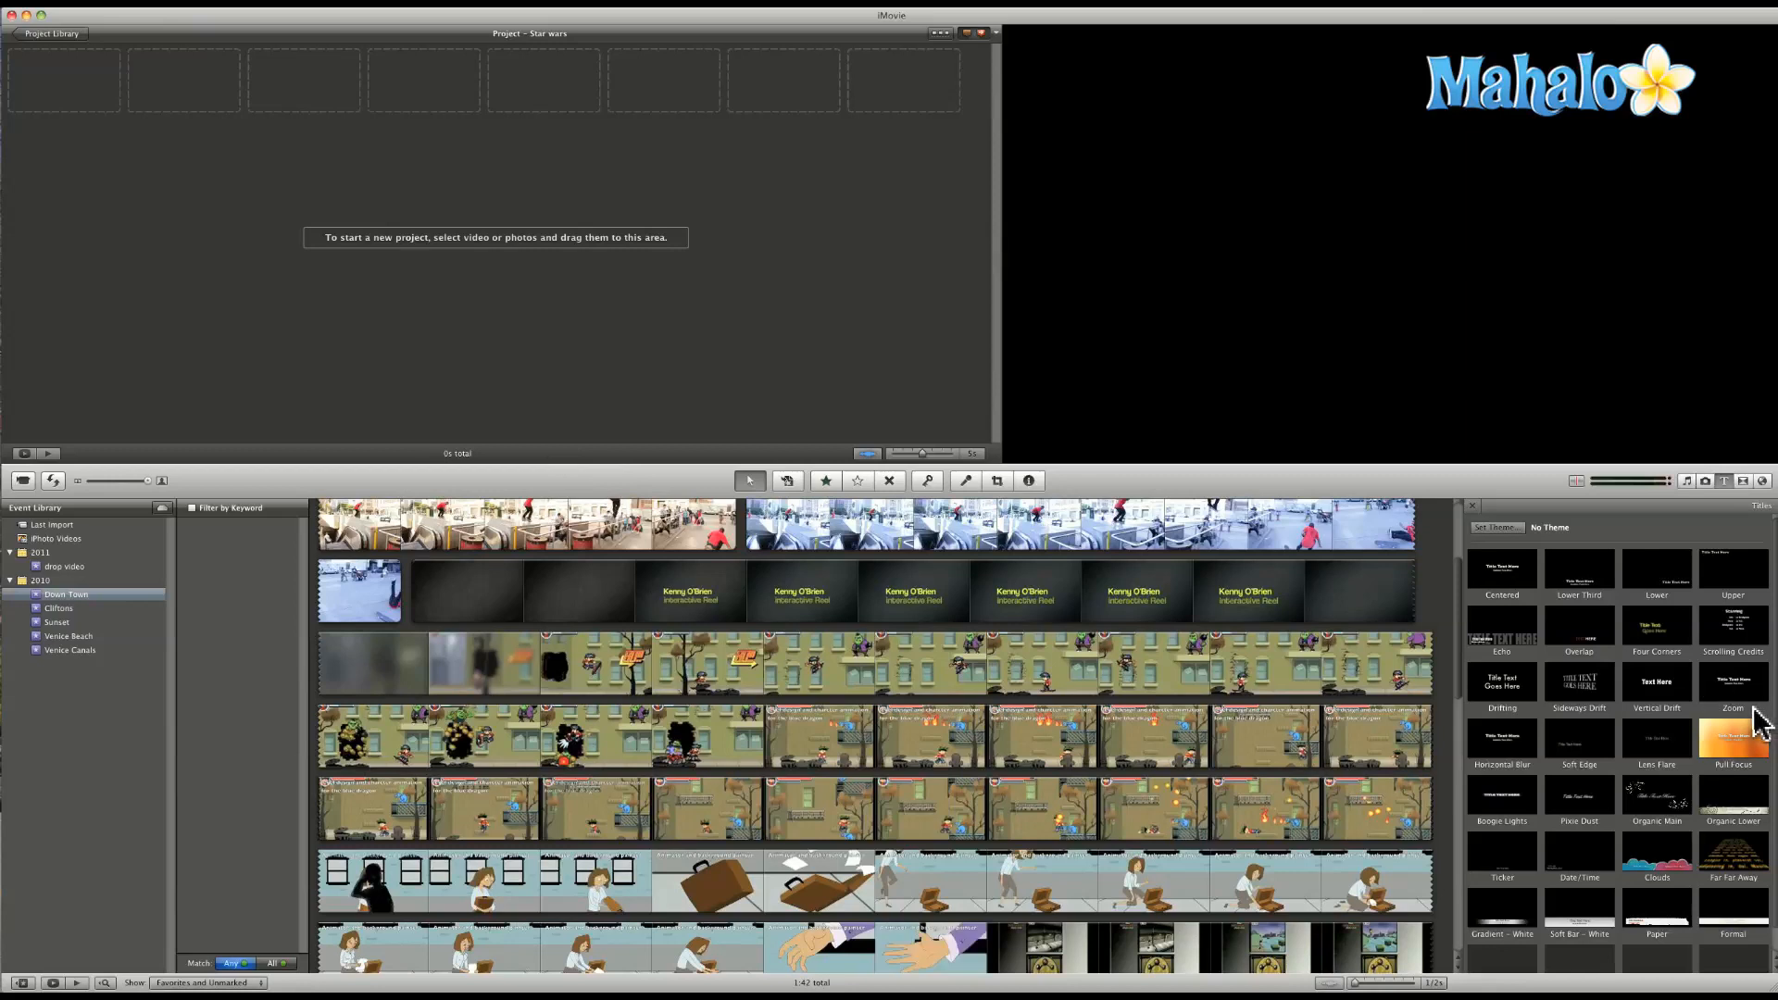
{"action": "mouse_move", "coordinate": [1719, 858]}
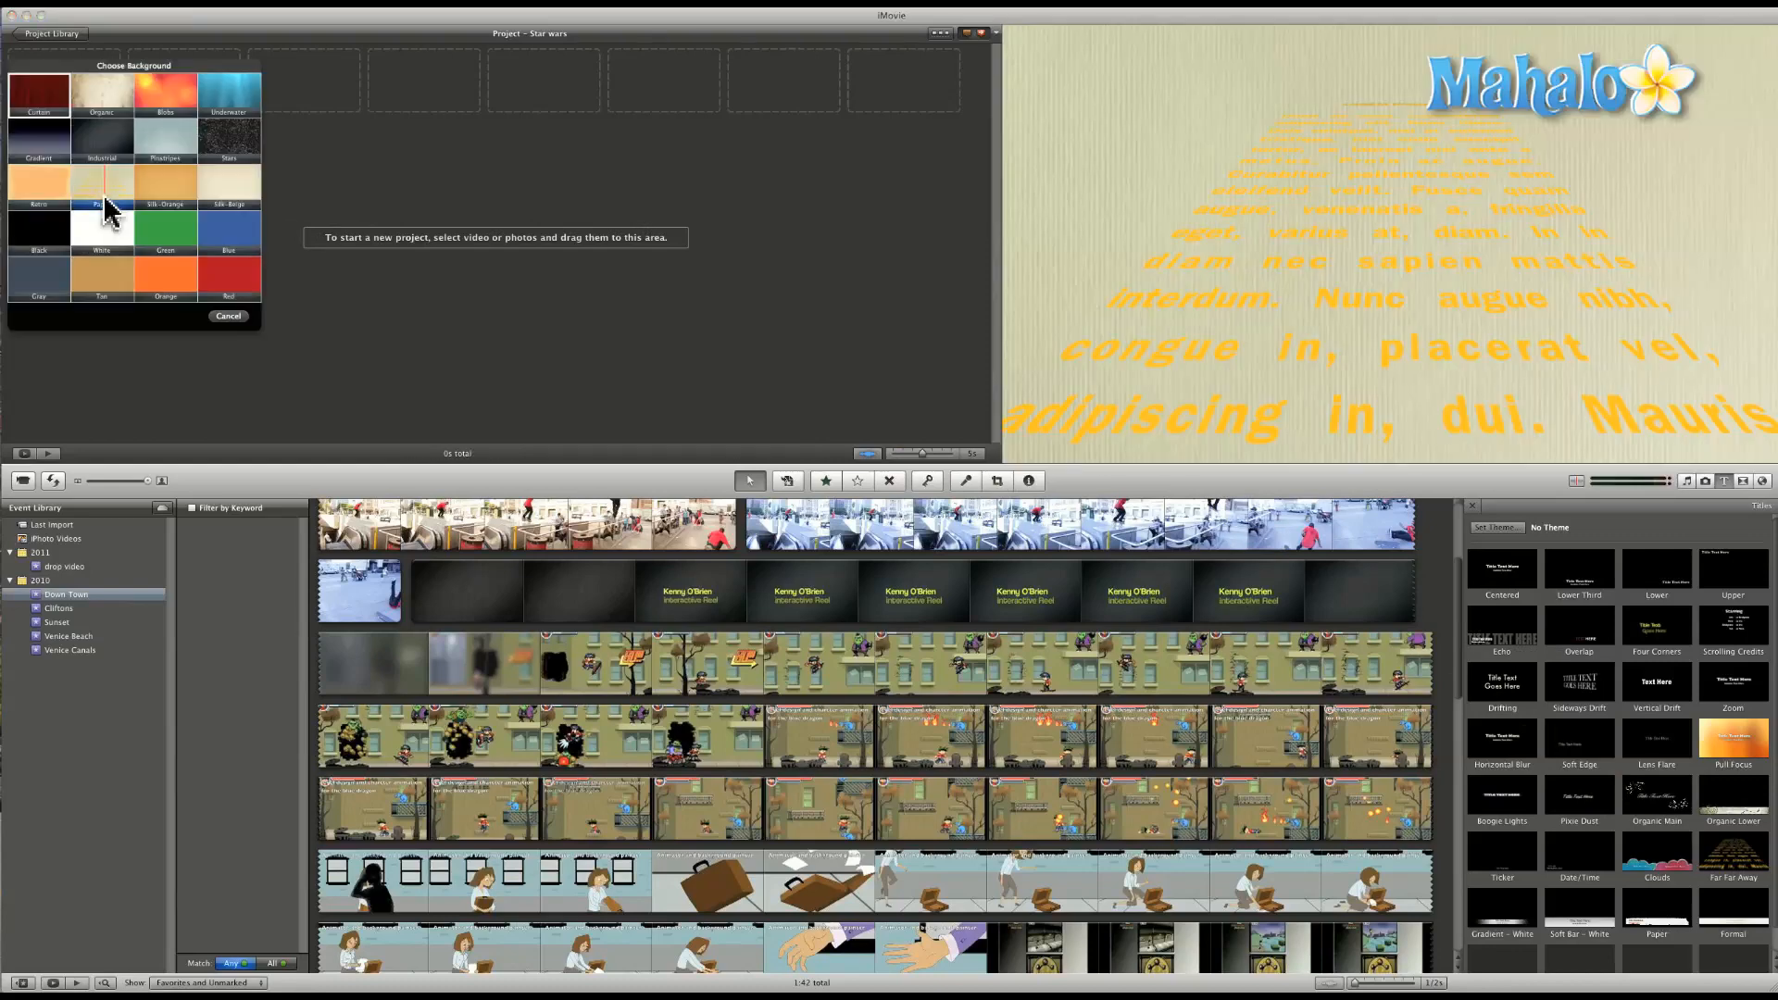
- Place the Far Far Away crawl on the Stars background, keeping its placeholder text
{"action": "left_click", "coordinate": [39, 89]}
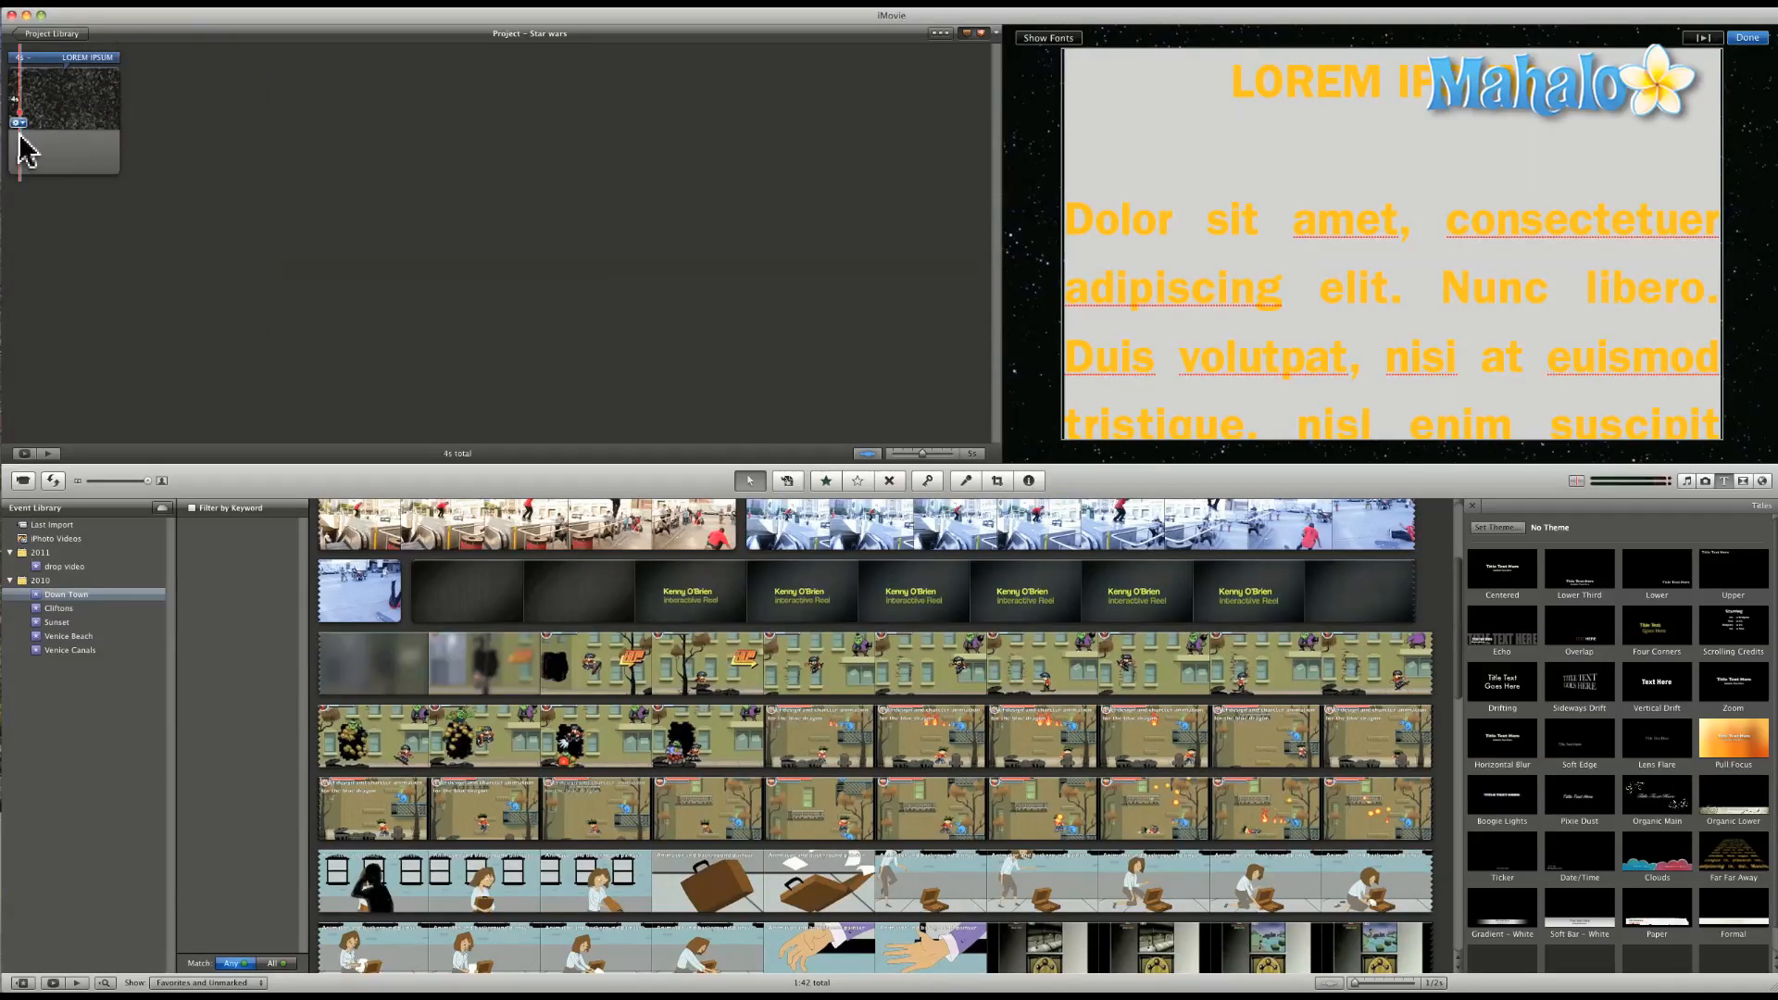
{"action": "left_click", "coordinate": [1746, 37]}
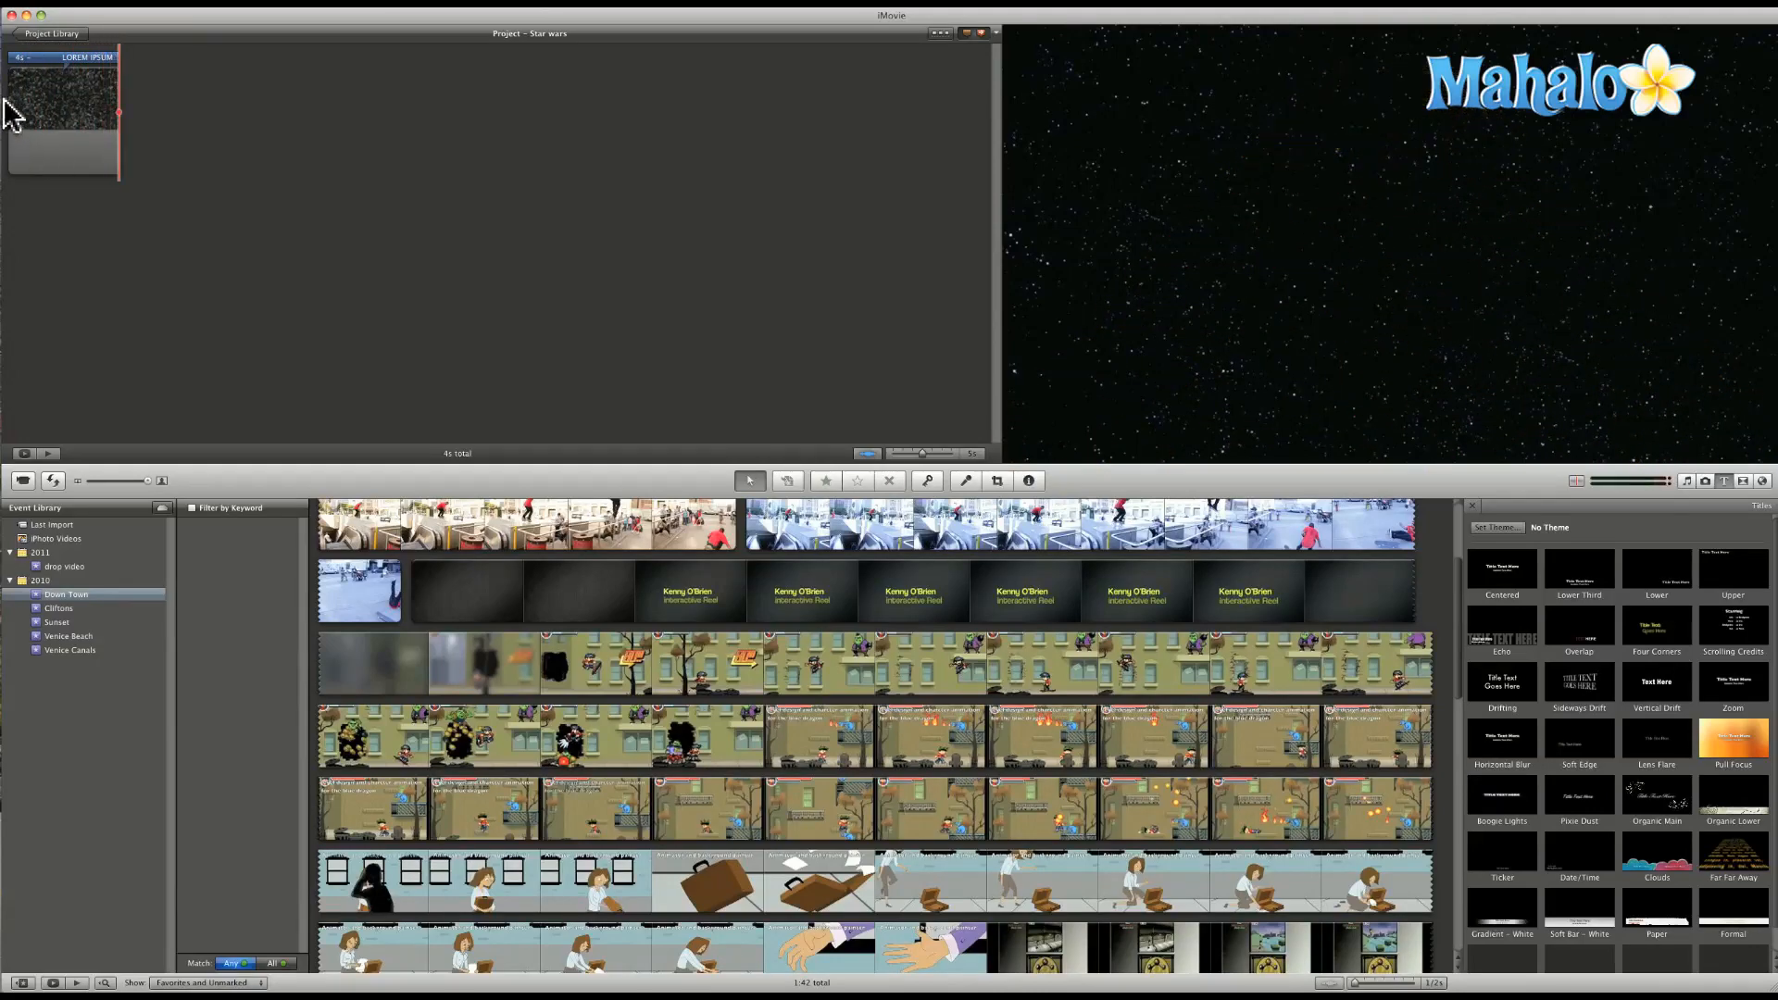
- Set the title crawl clip's duration to 40 seconds in the Inspector
{"action": "left_click", "coordinate": [63, 119]}
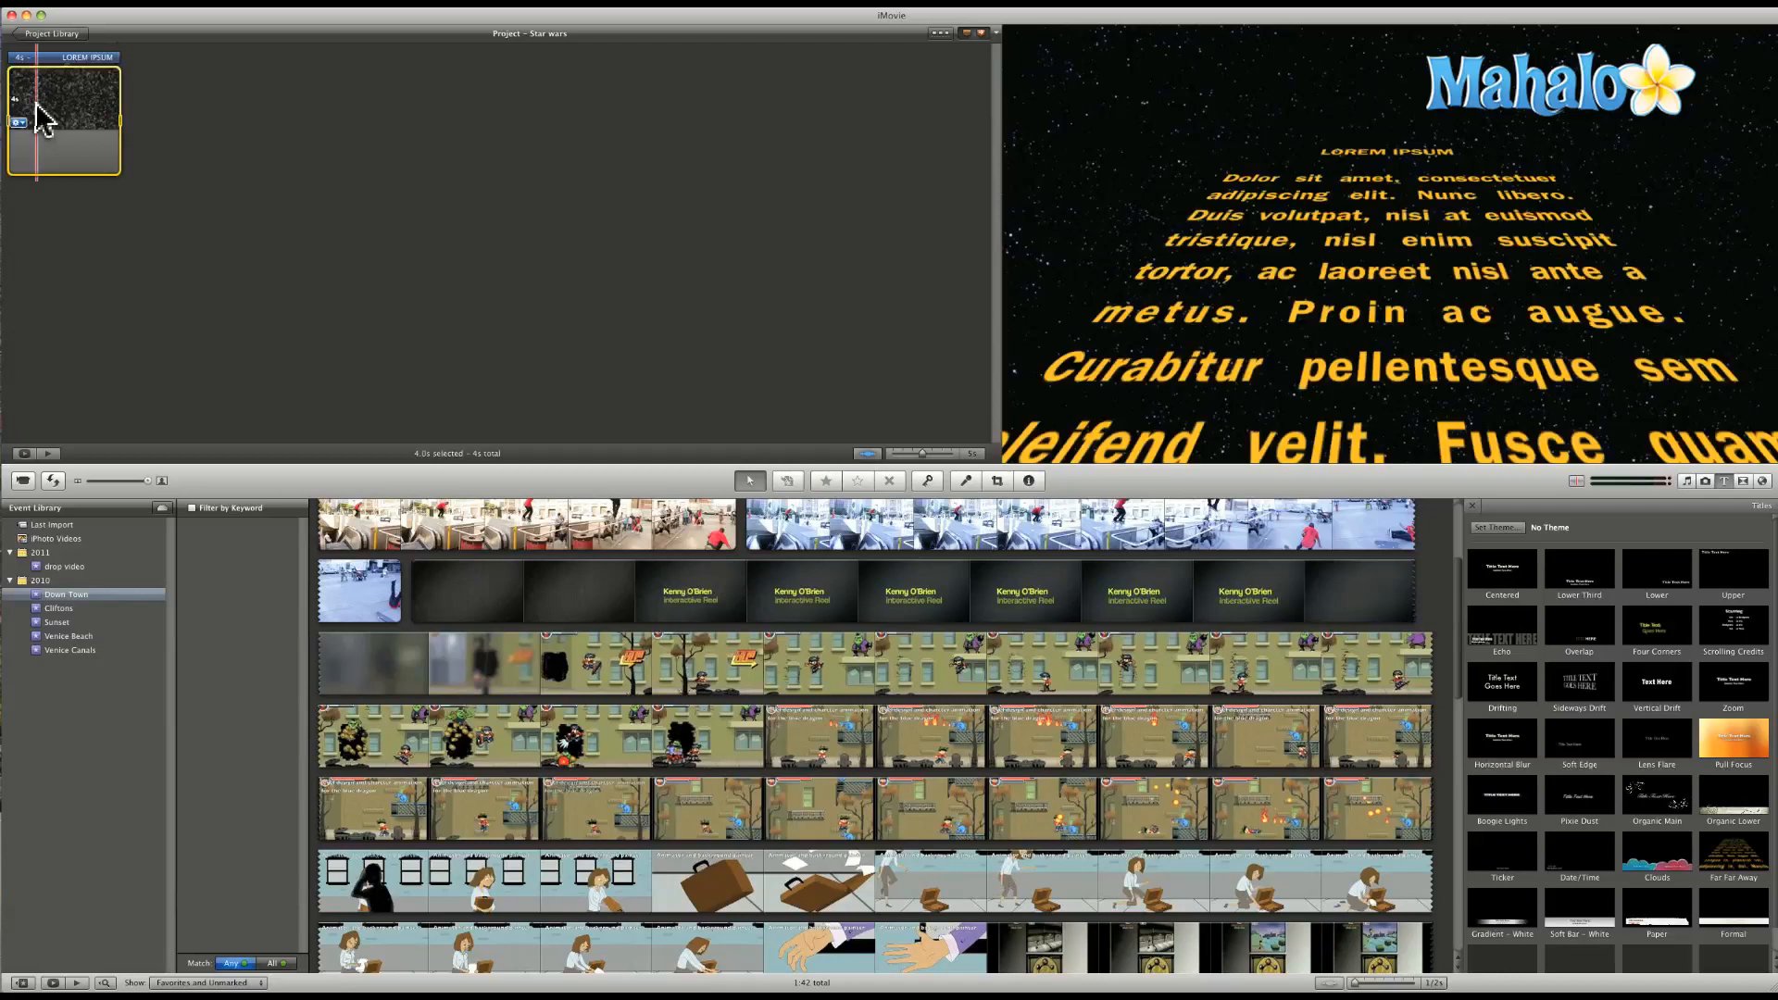
{"action": "left_click", "coordinate": [1028, 481]}
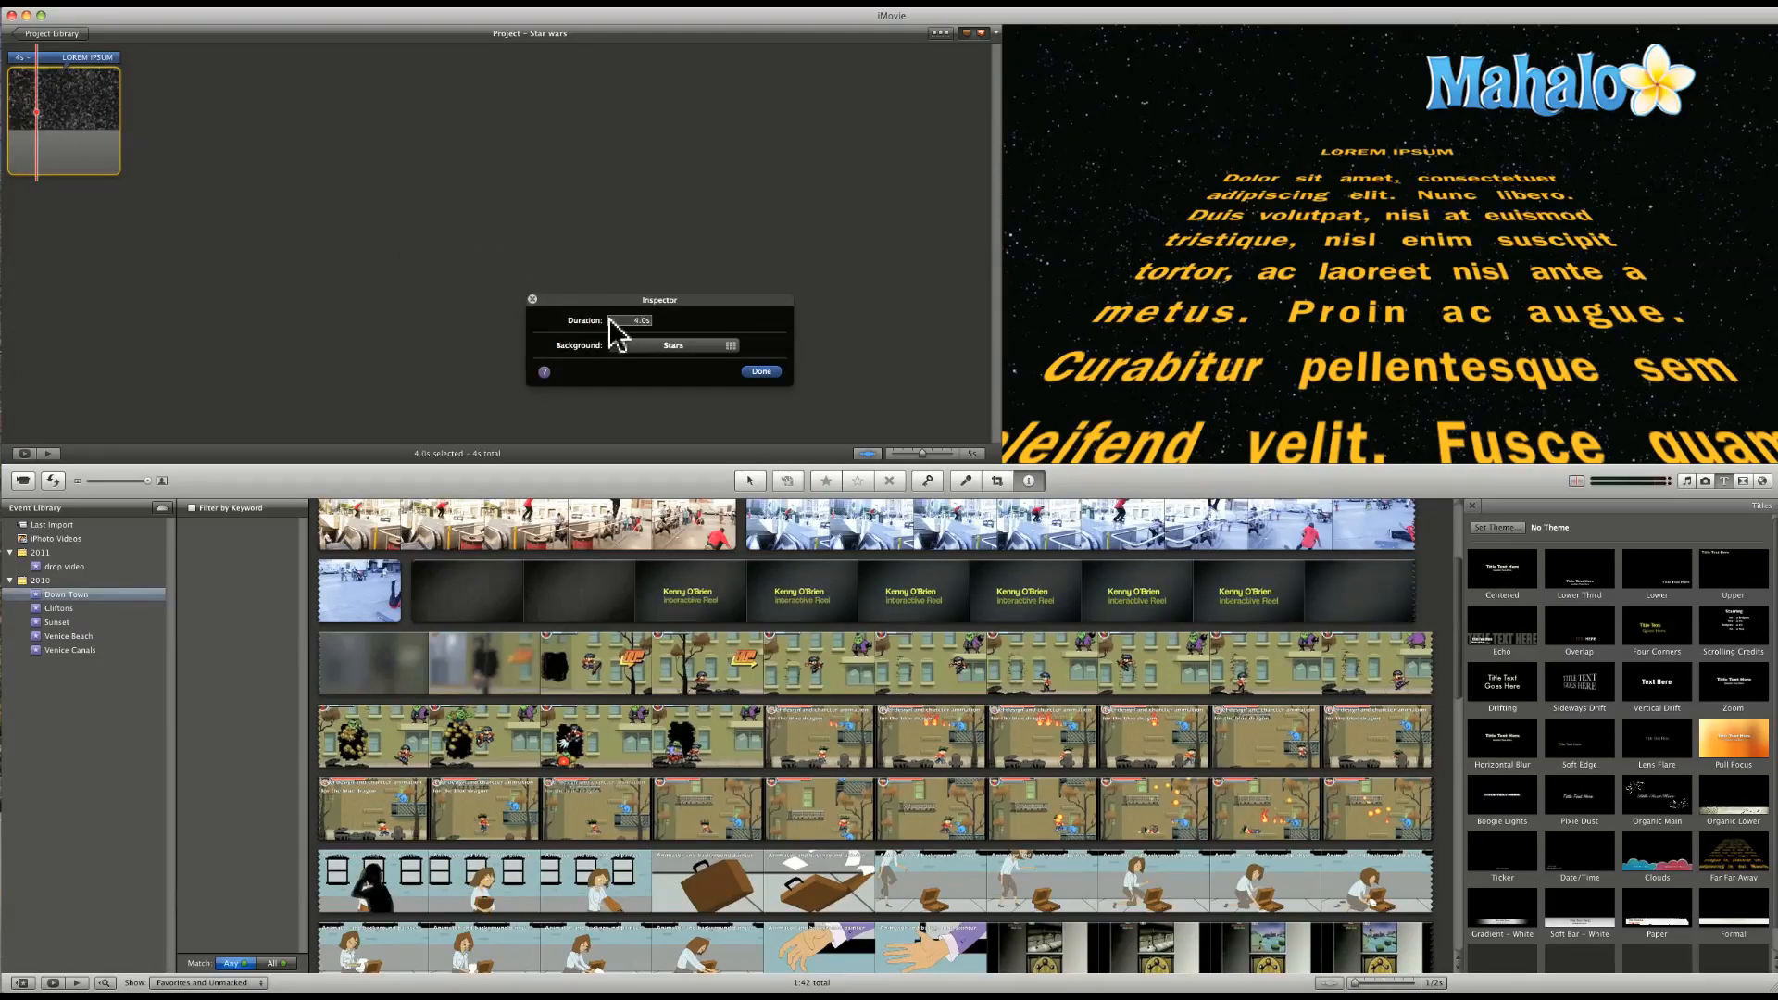
{"action": "left_click", "coordinate": [630, 320]}
{"action": "type", "text": "40"}
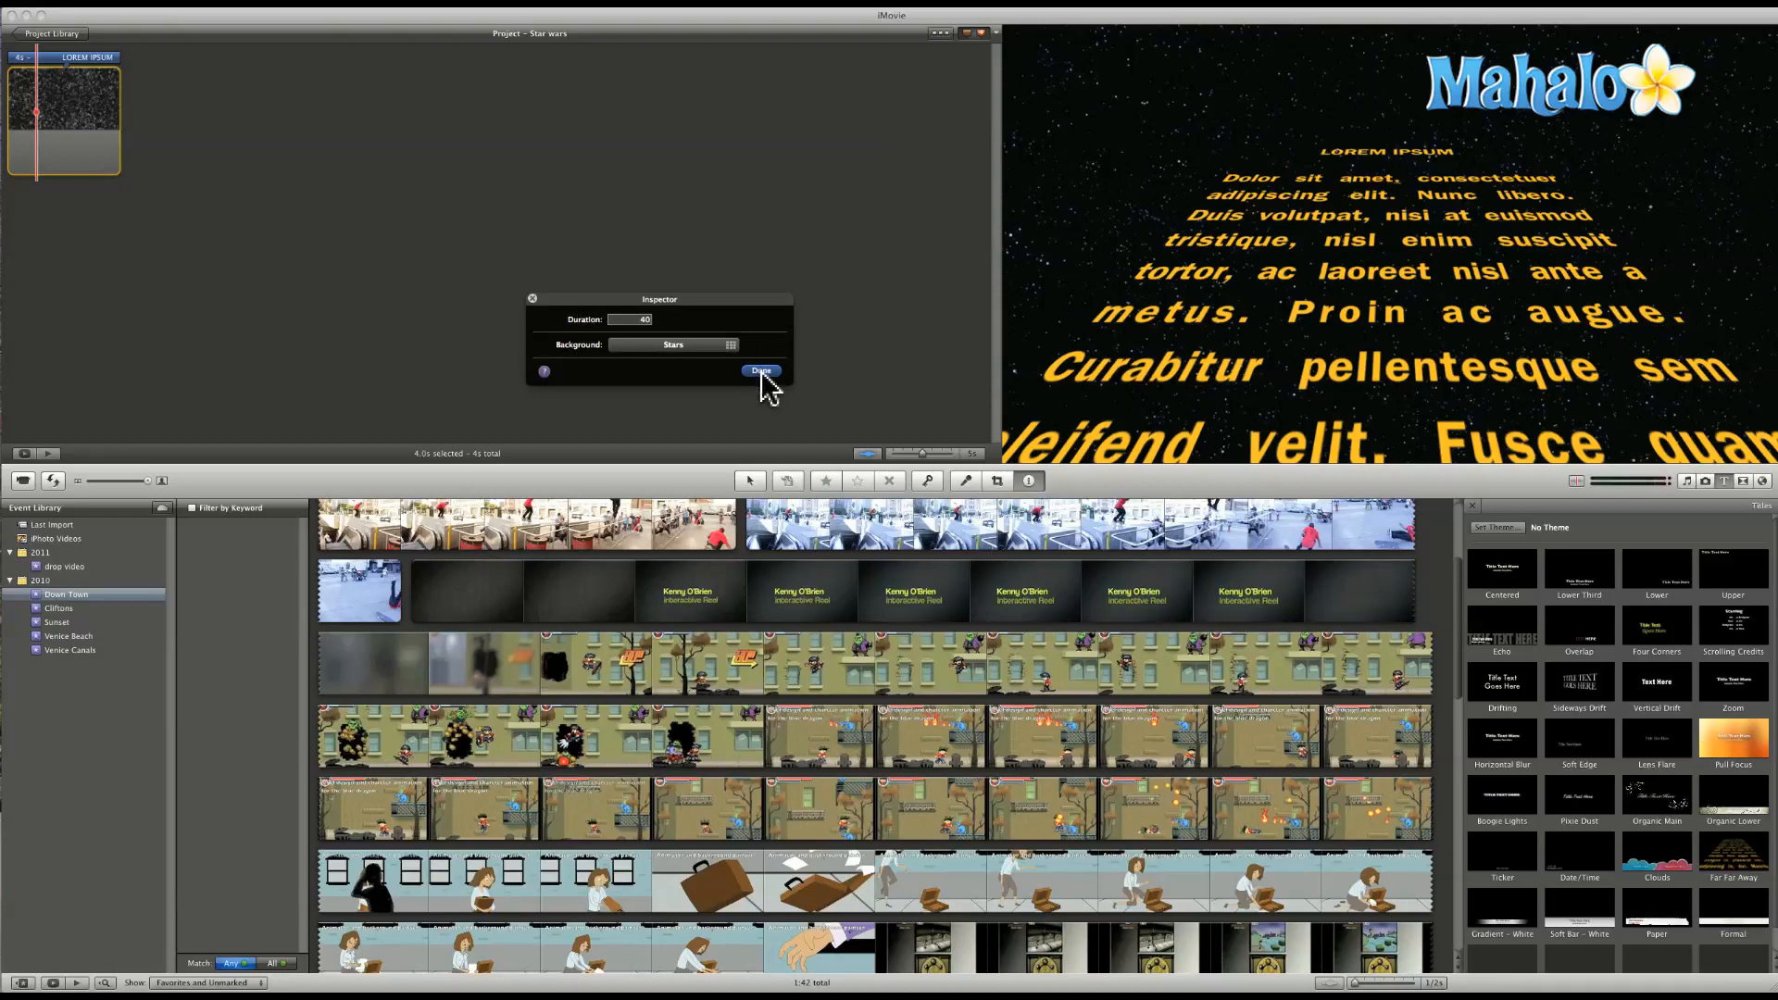
{"action": "left_click", "coordinate": [759, 371]}
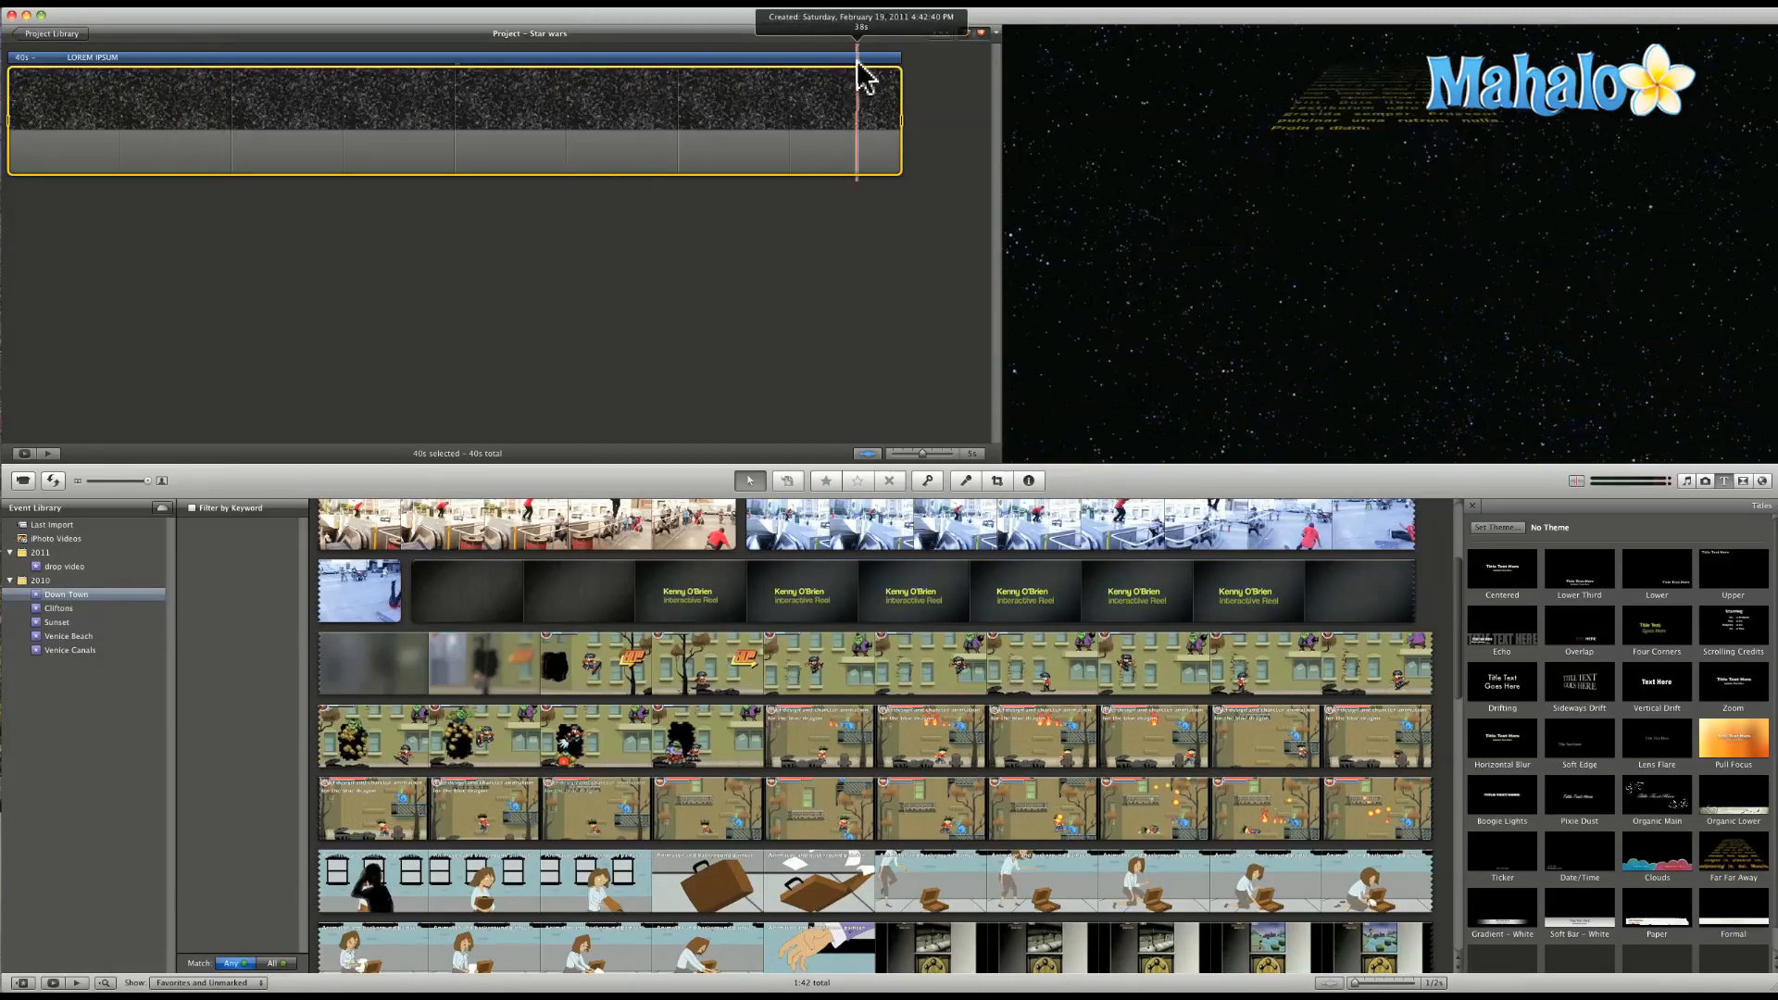
- Select the crawl's placeholder text, then preview the crawl from its start
{"action": "double_click", "coordinate": [454, 118]}
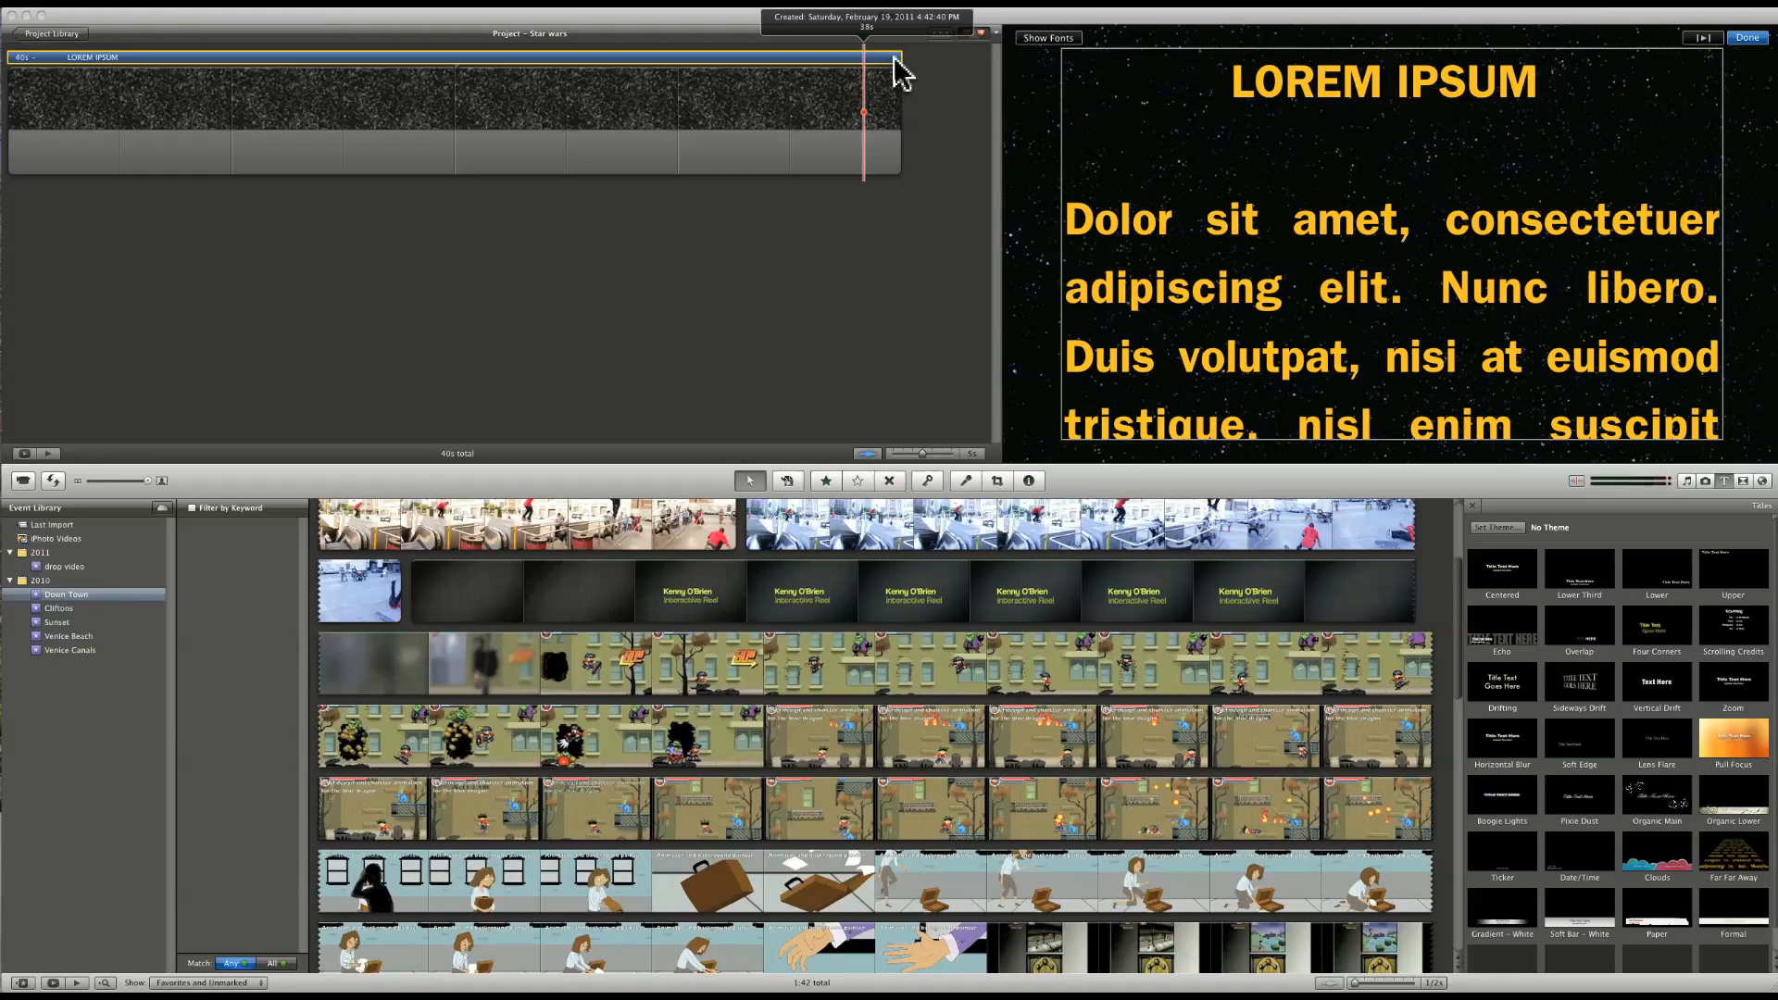
{"action": "left_click_drag", "start_coordinate": [896, 63], "coordinate": [796, 63]}
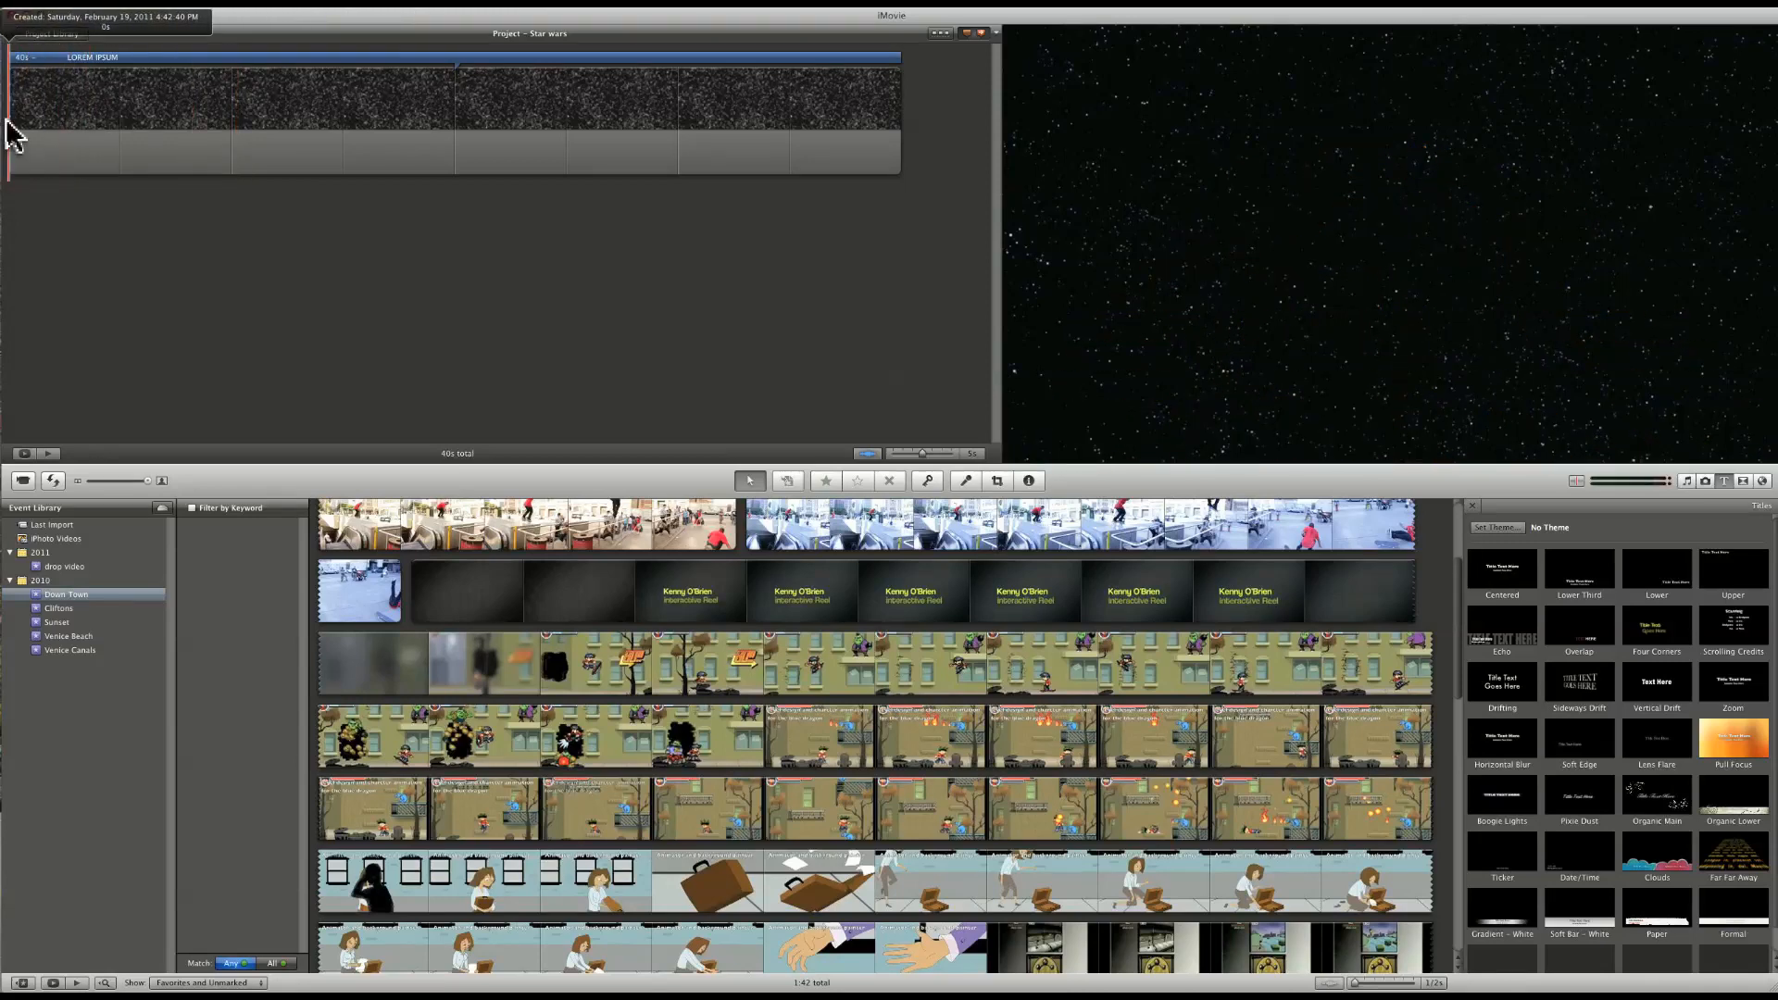
{"action": "left_click", "coordinate": [454, 118]}
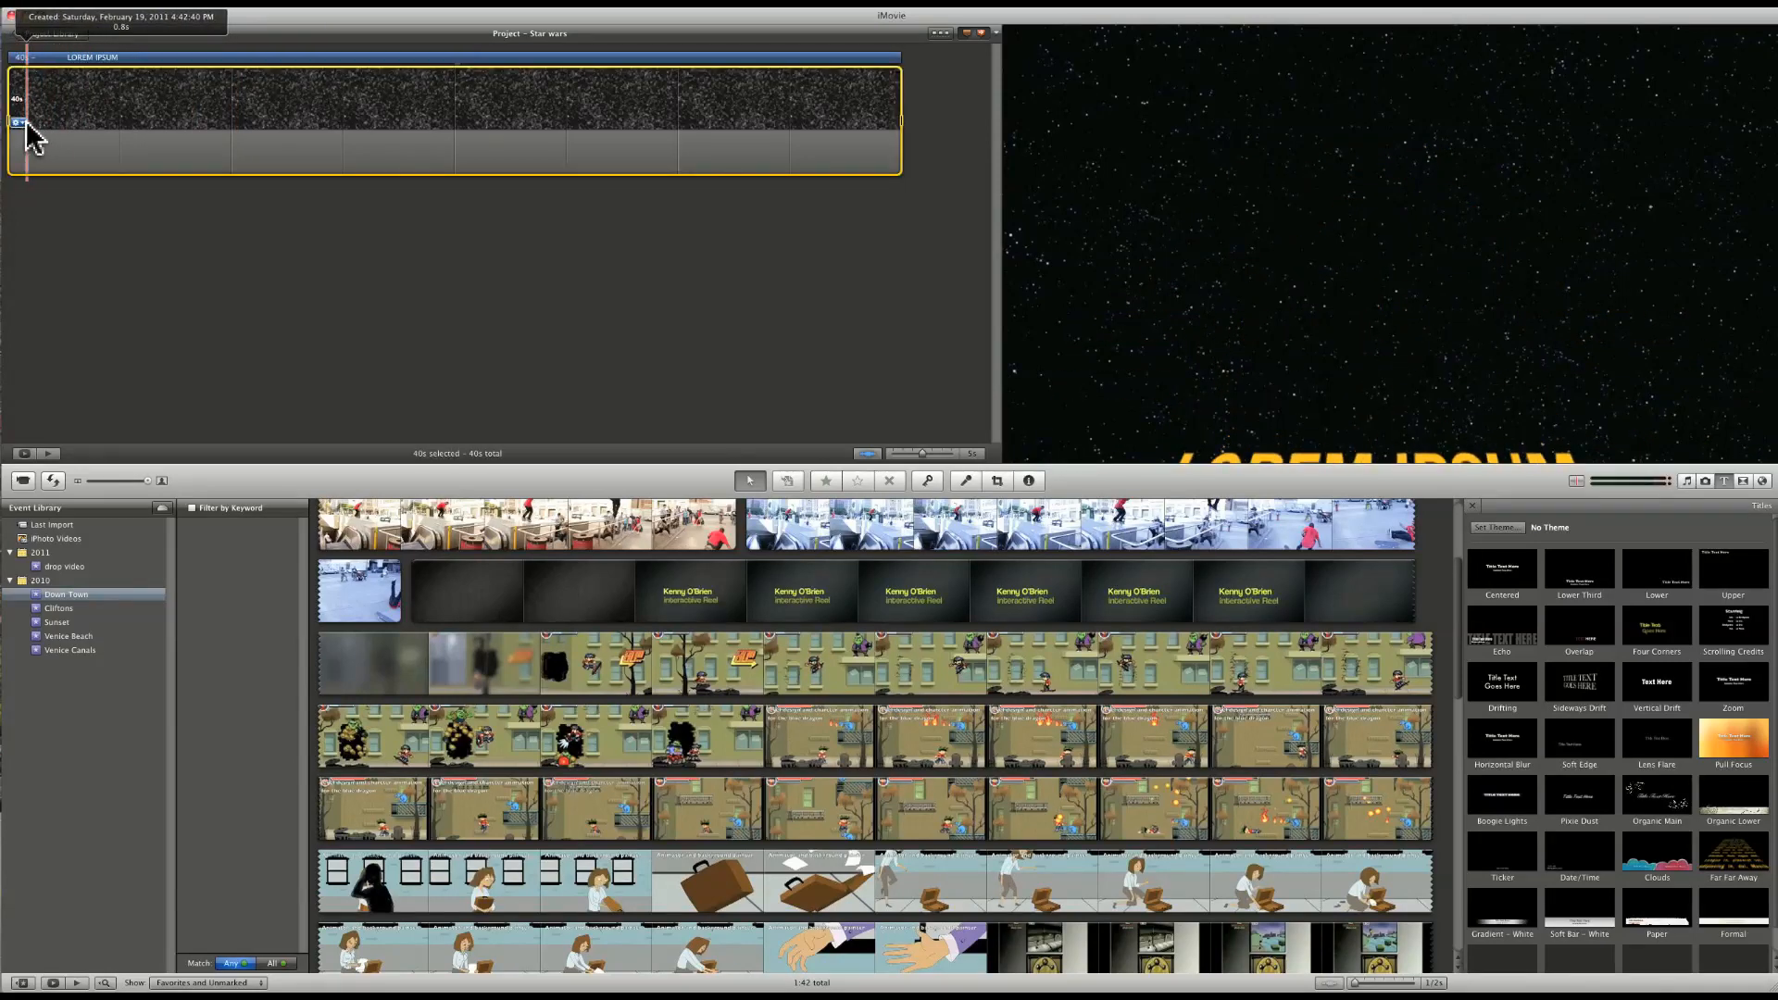
{"action": "left_click", "coordinate": [1028, 482]}
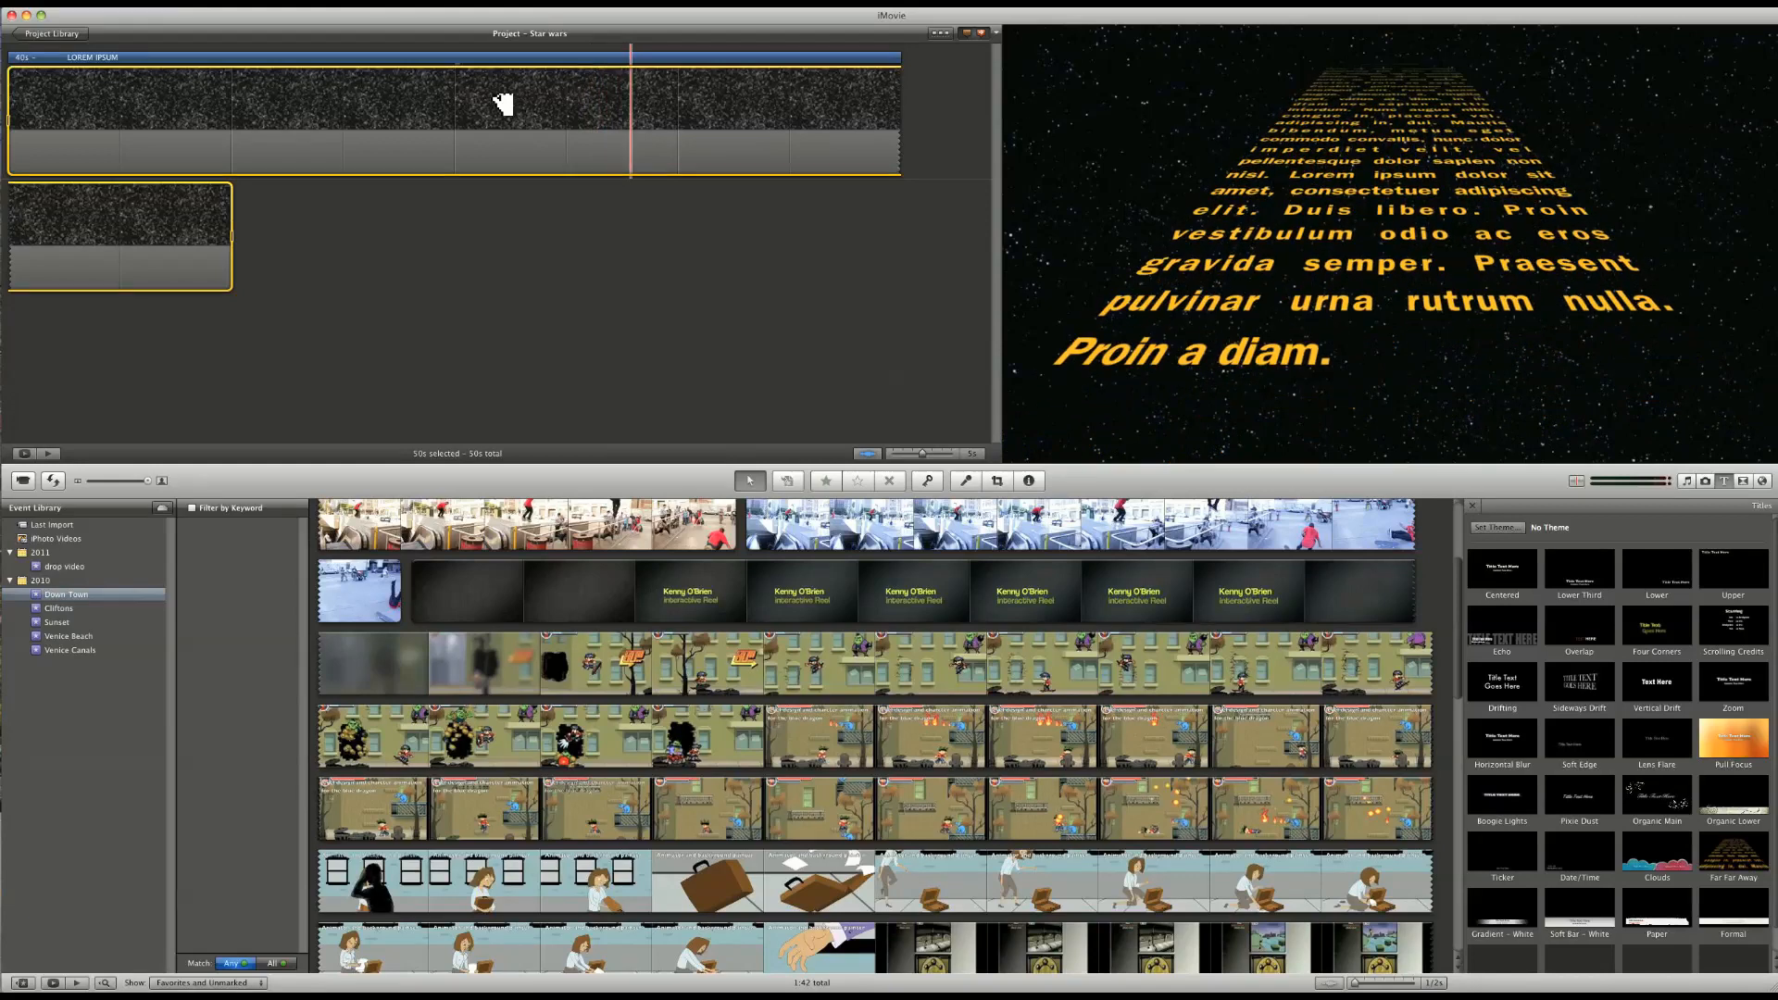
- Replace the crawl's LOREM IPSUM heading with the text 'Episode IV'
{"action": "double_click", "coordinate": [453, 113]}
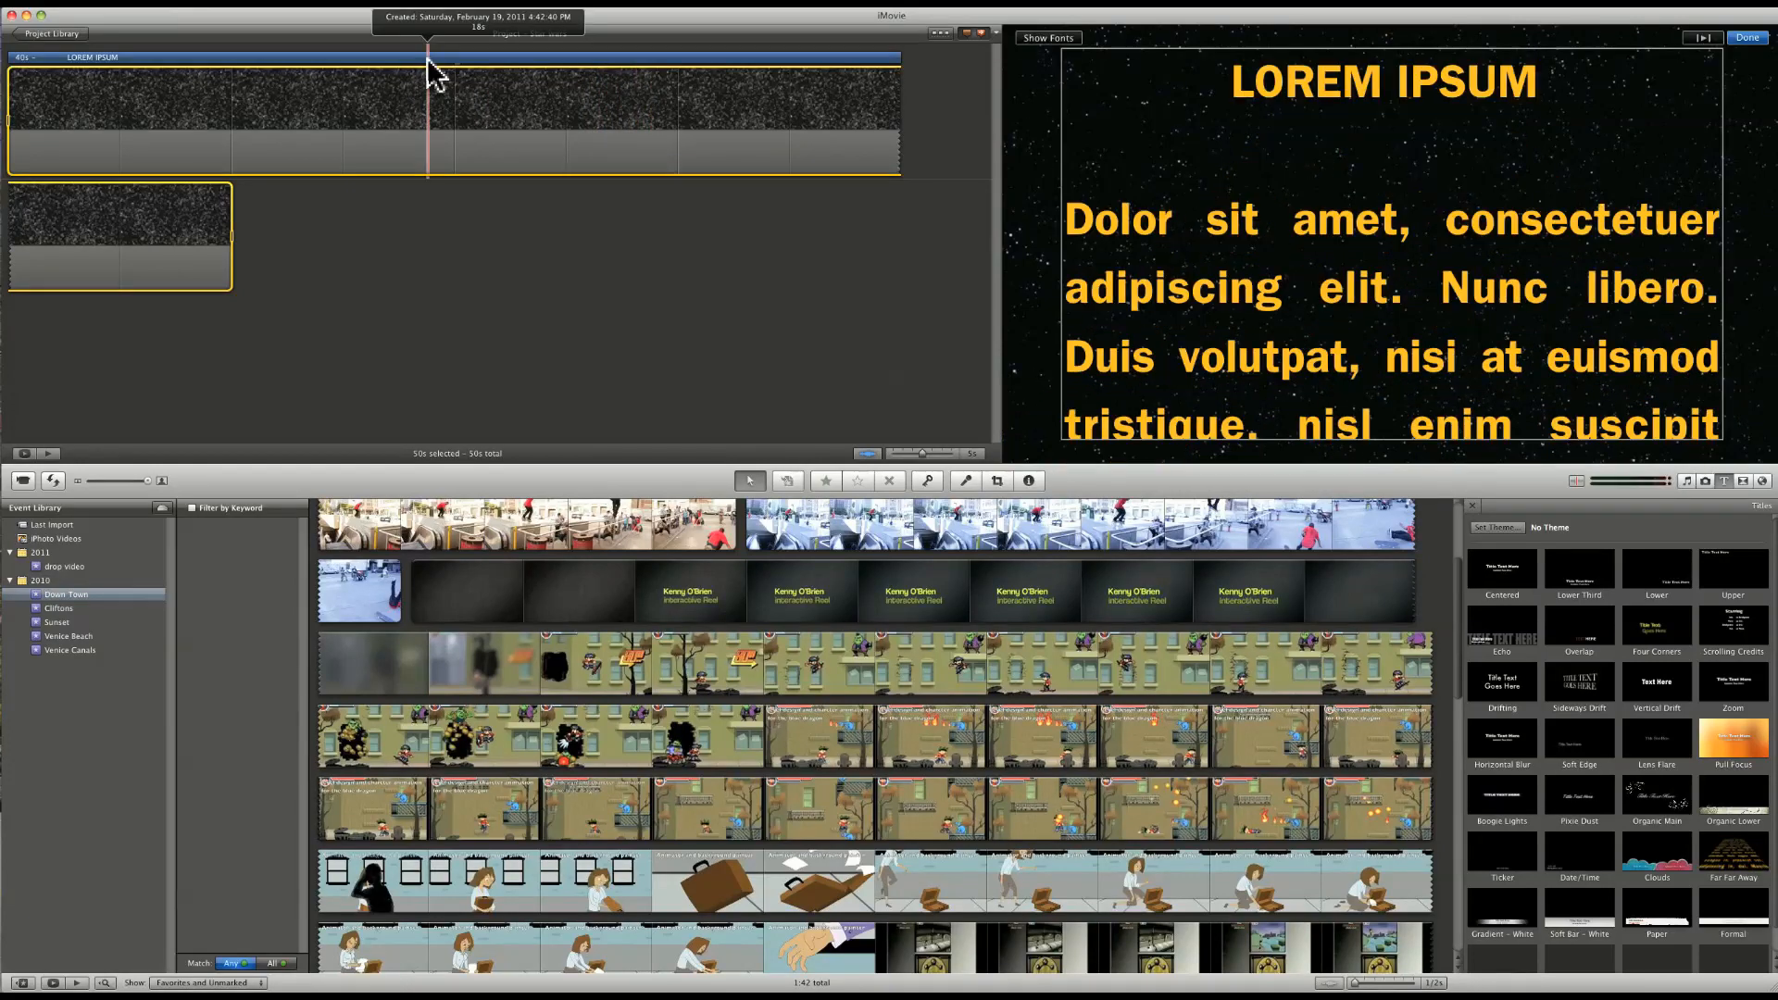
{"action": "left_click", "coordinate": [1028, 481]}
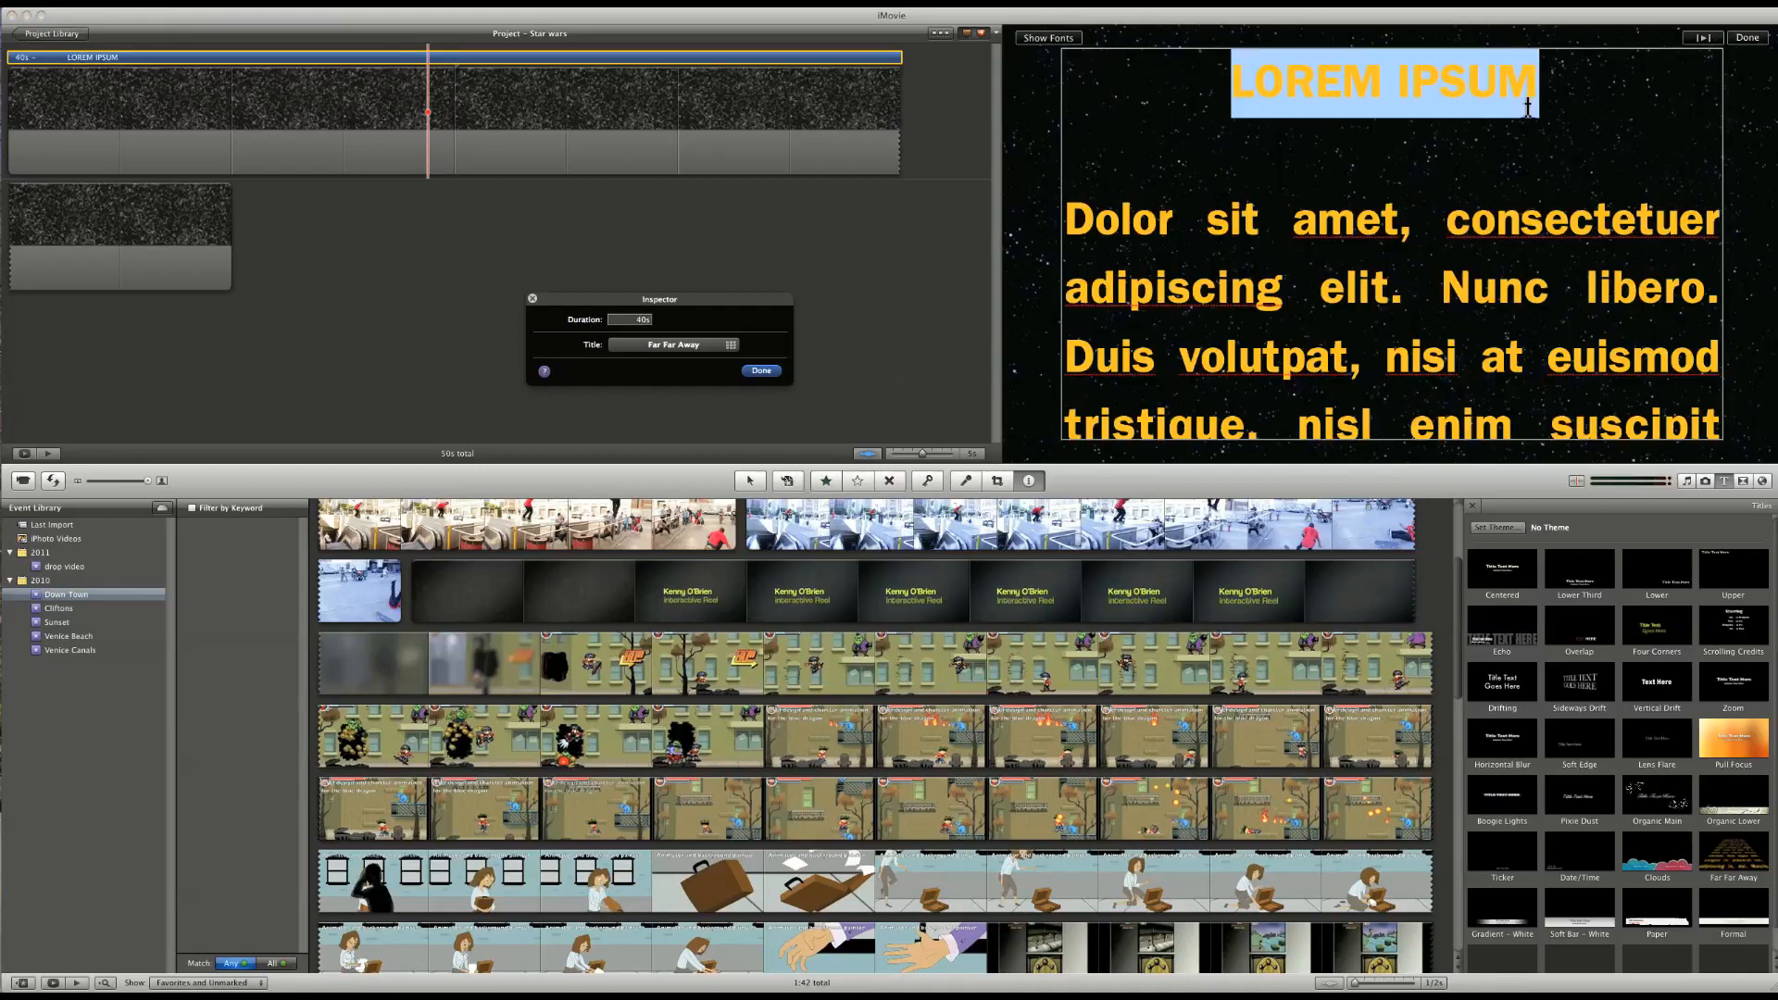
{"action": "type", "text": "Episo"}
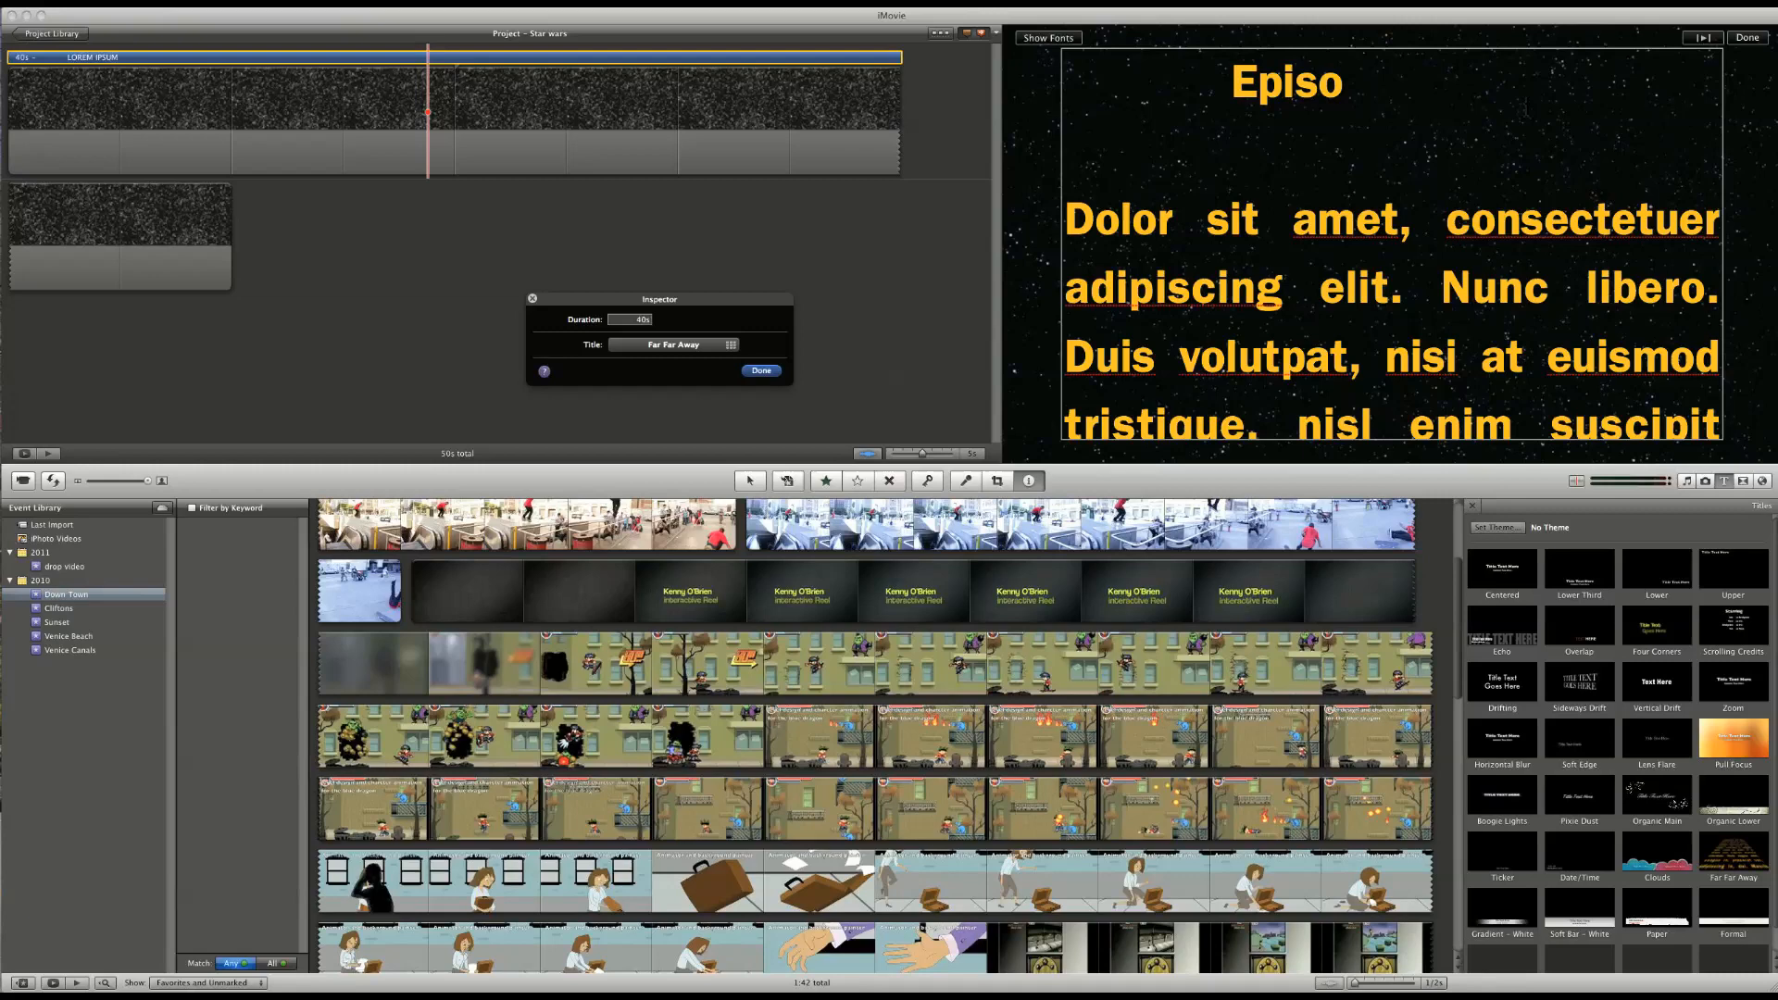
{"action": "type", "text": "de"}
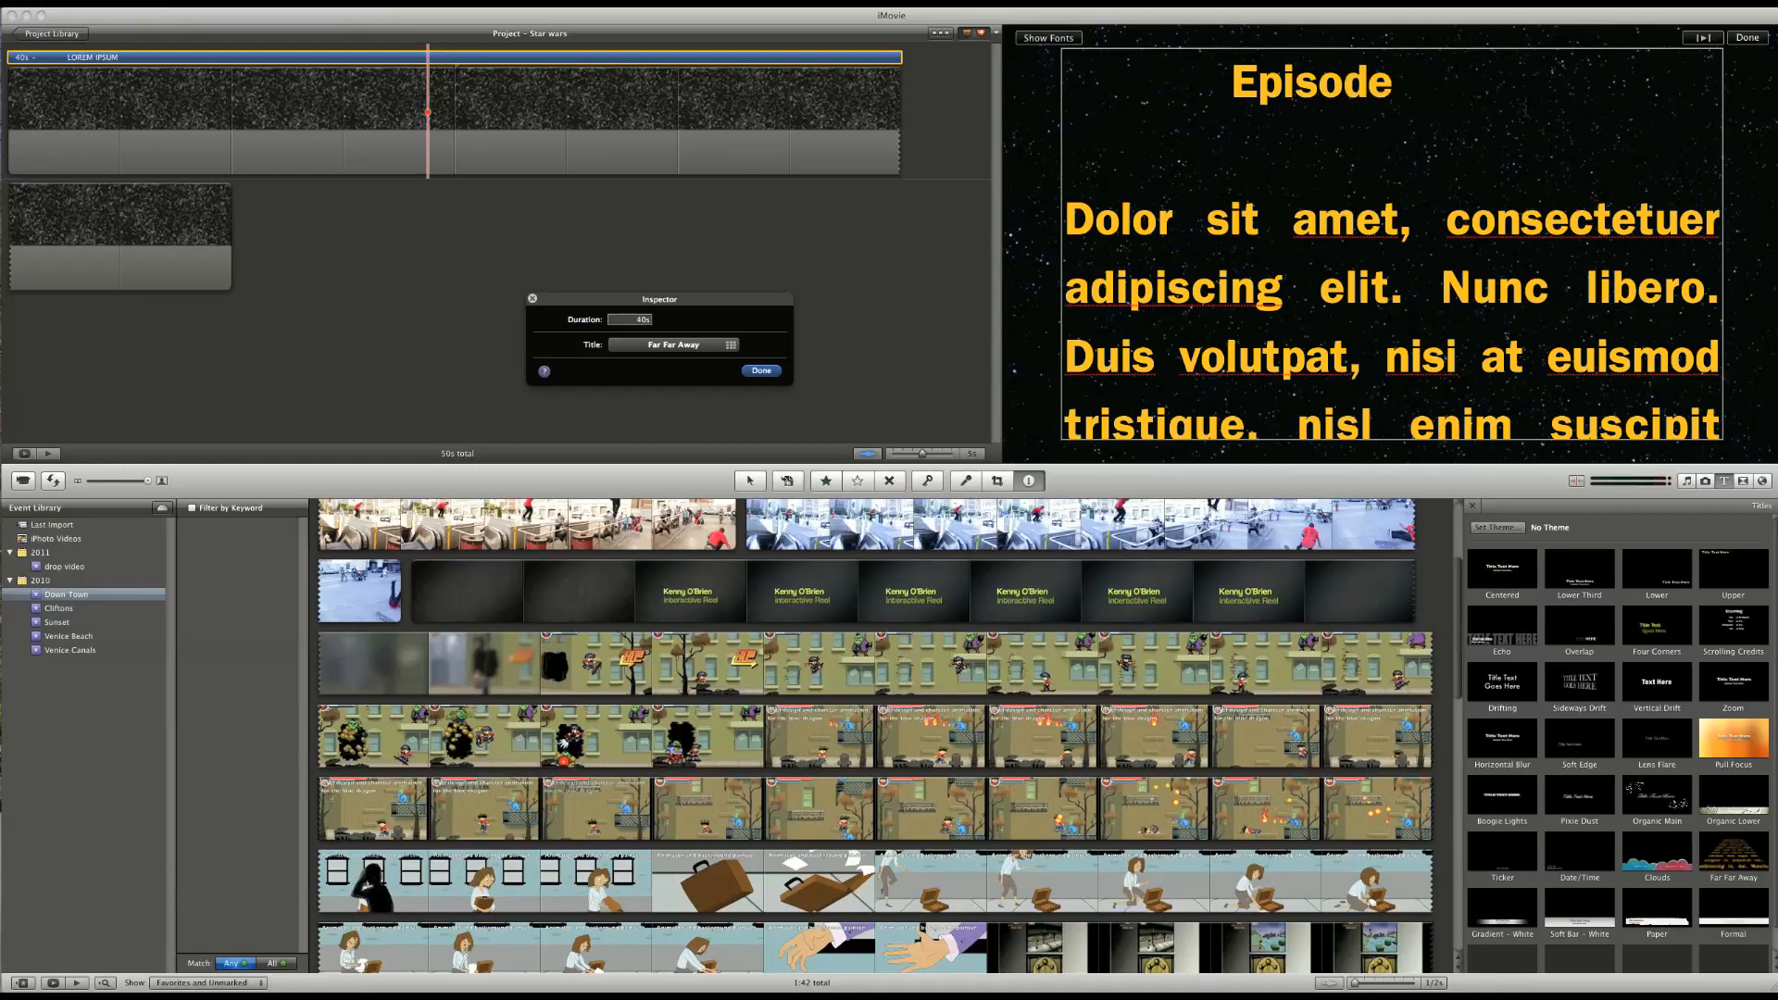
{"action": "type", "text": "IV"}
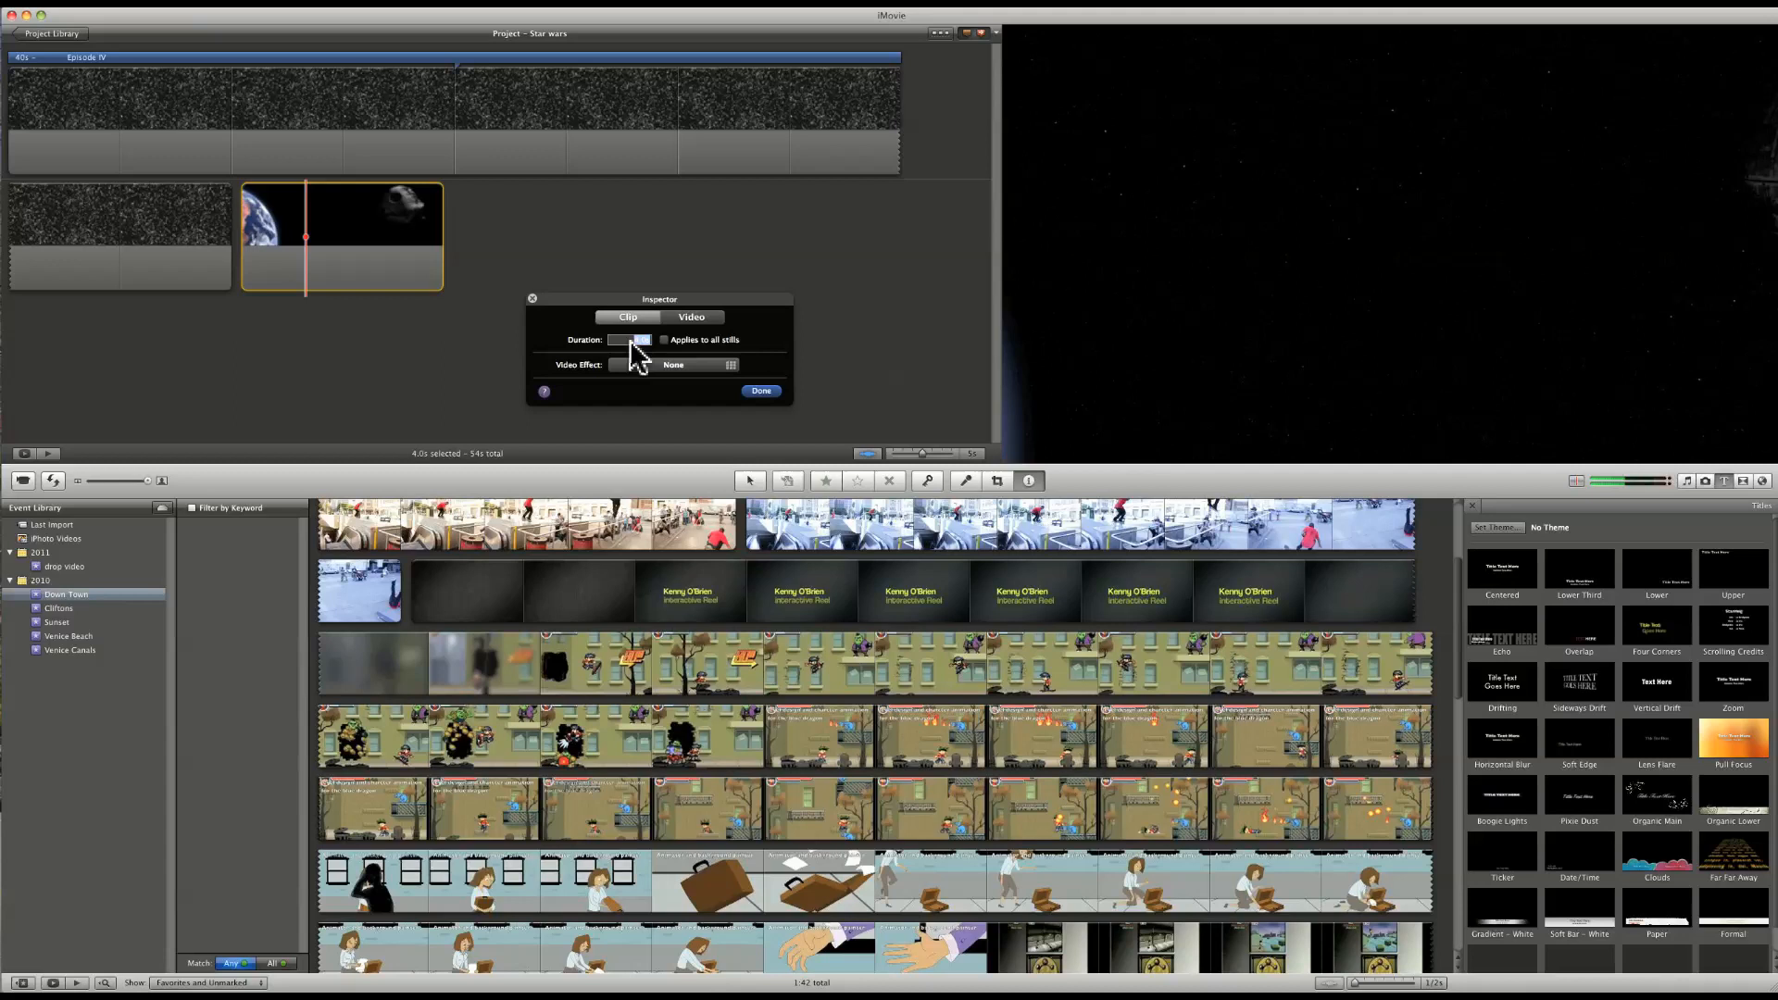
- Give the Earth and Death Star still a longer duration in the Inspector
{"action": "left_click", "coordinate": [634, 339]}
{"action": "type", "text": "8"}
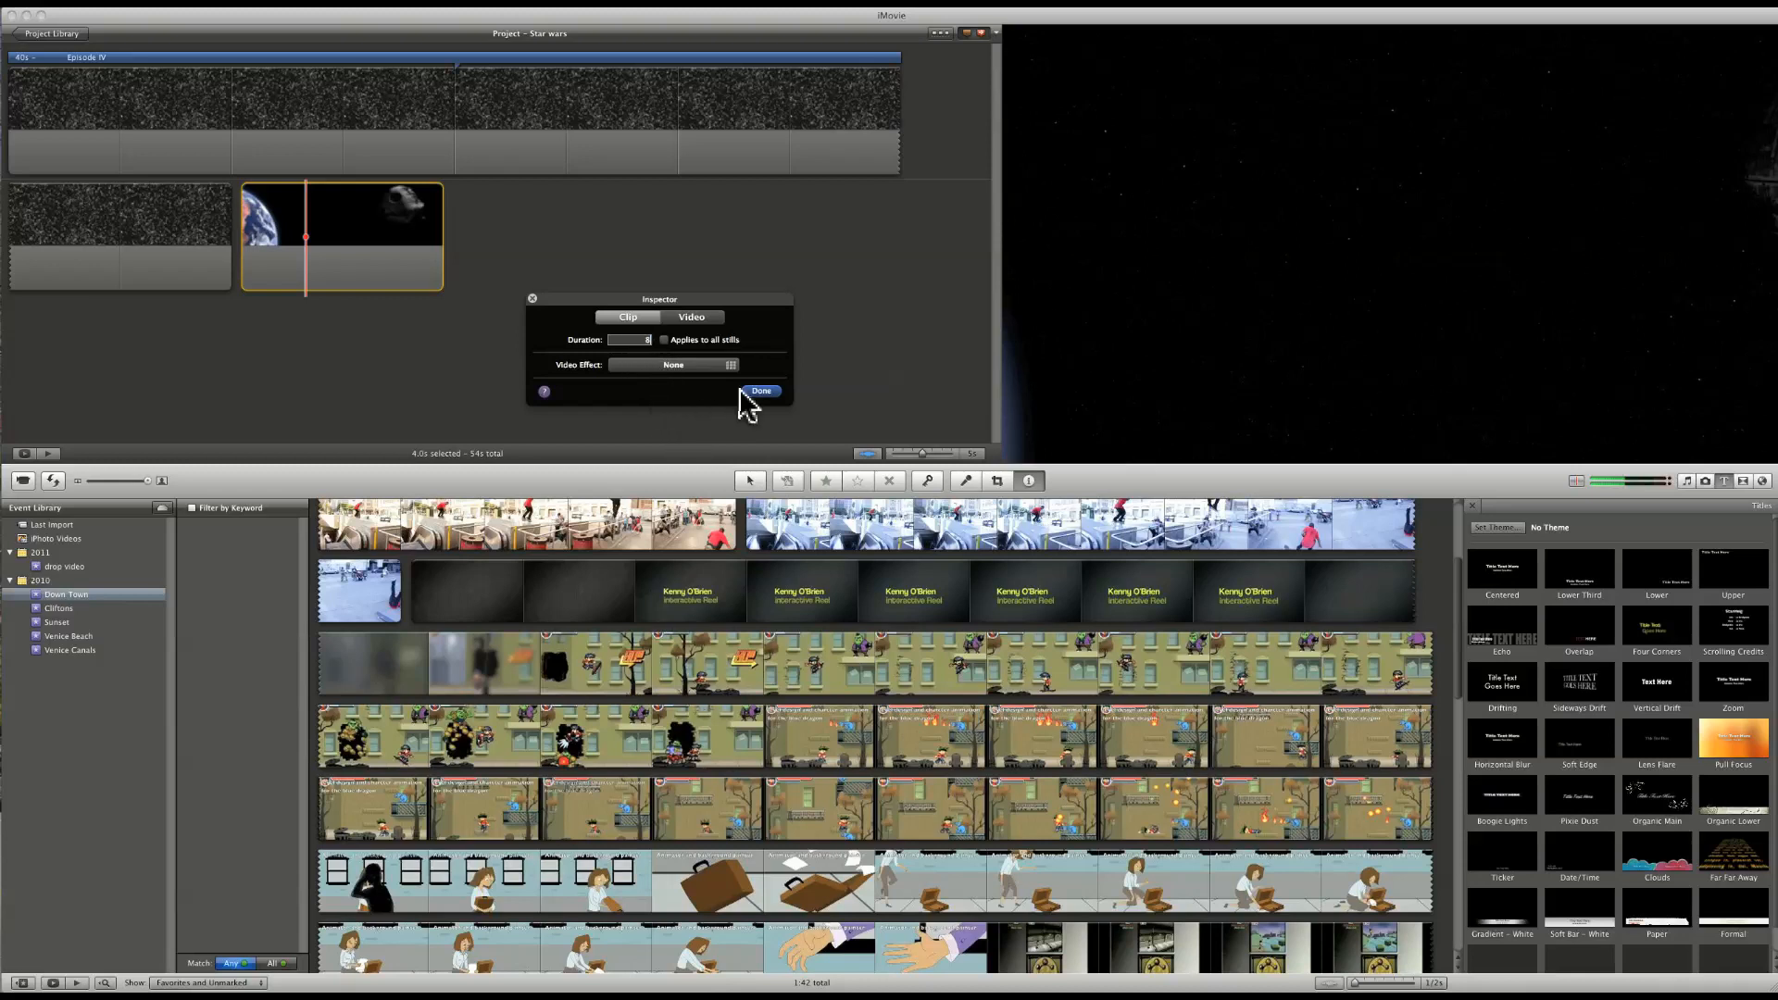
{"action": "left_click", "coordinate": [761, 391]}
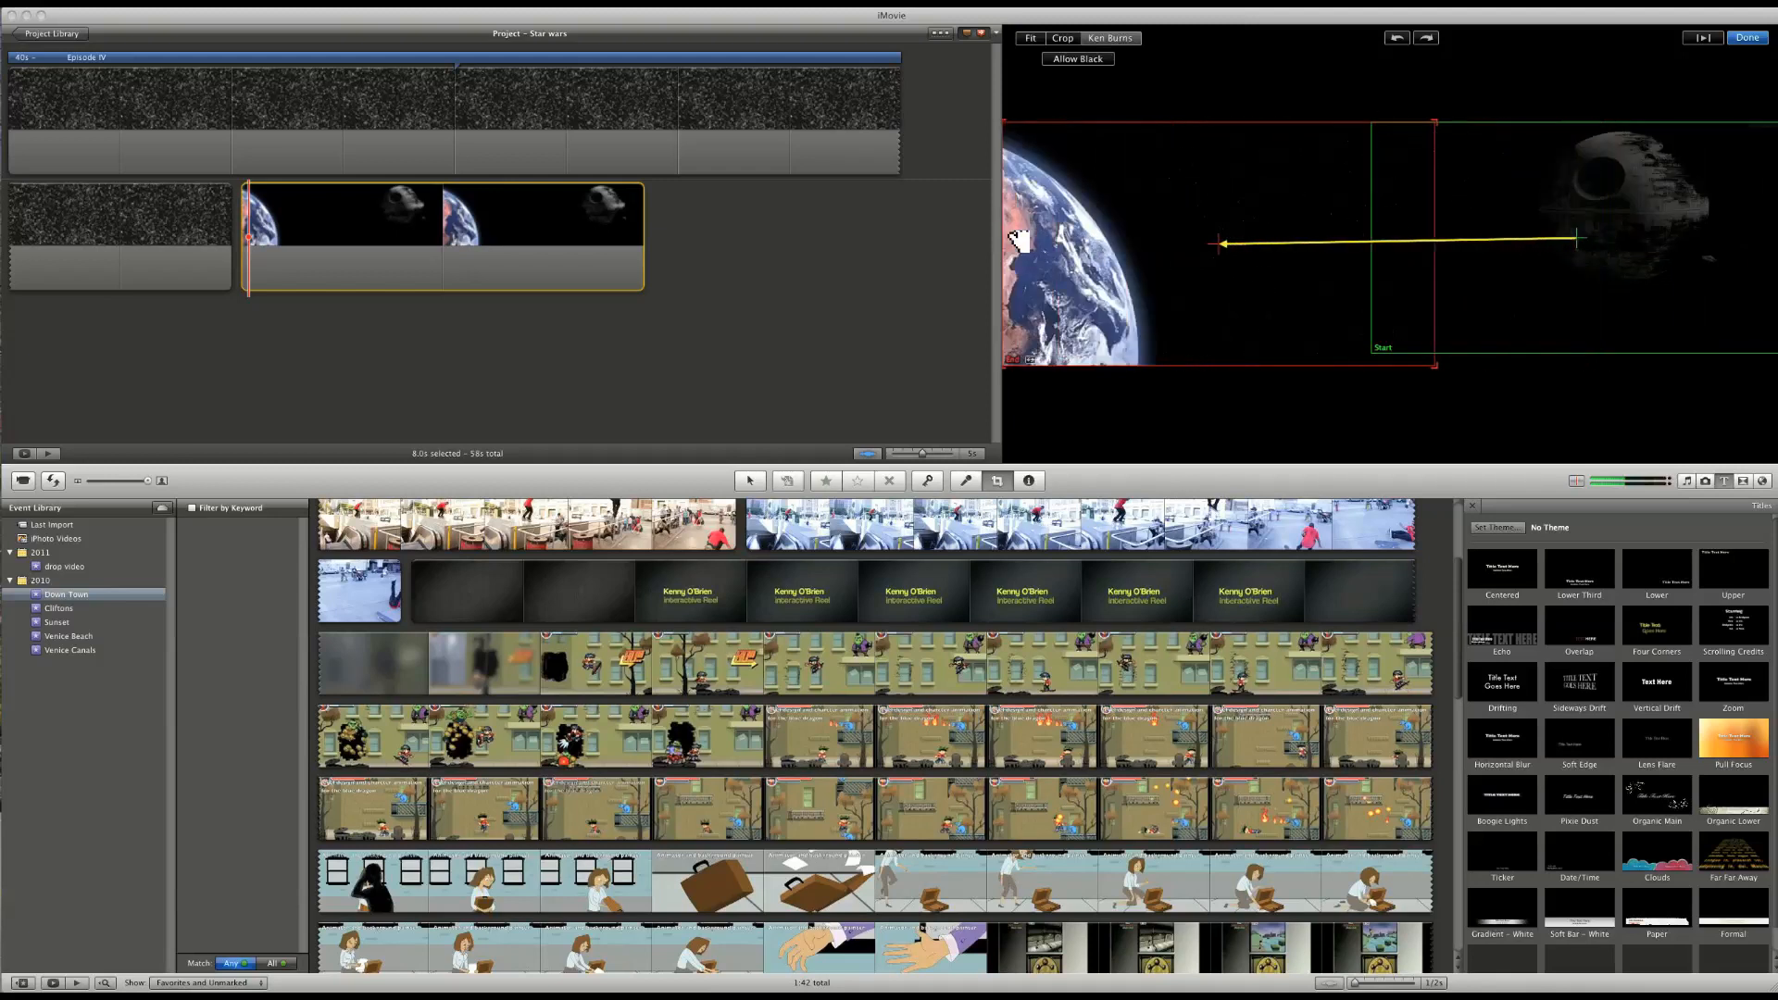
- Finish the Ken Burns pan between Earth and the Death Star on the still
{"action": "left_click", "coordinate": [1744, 37]}
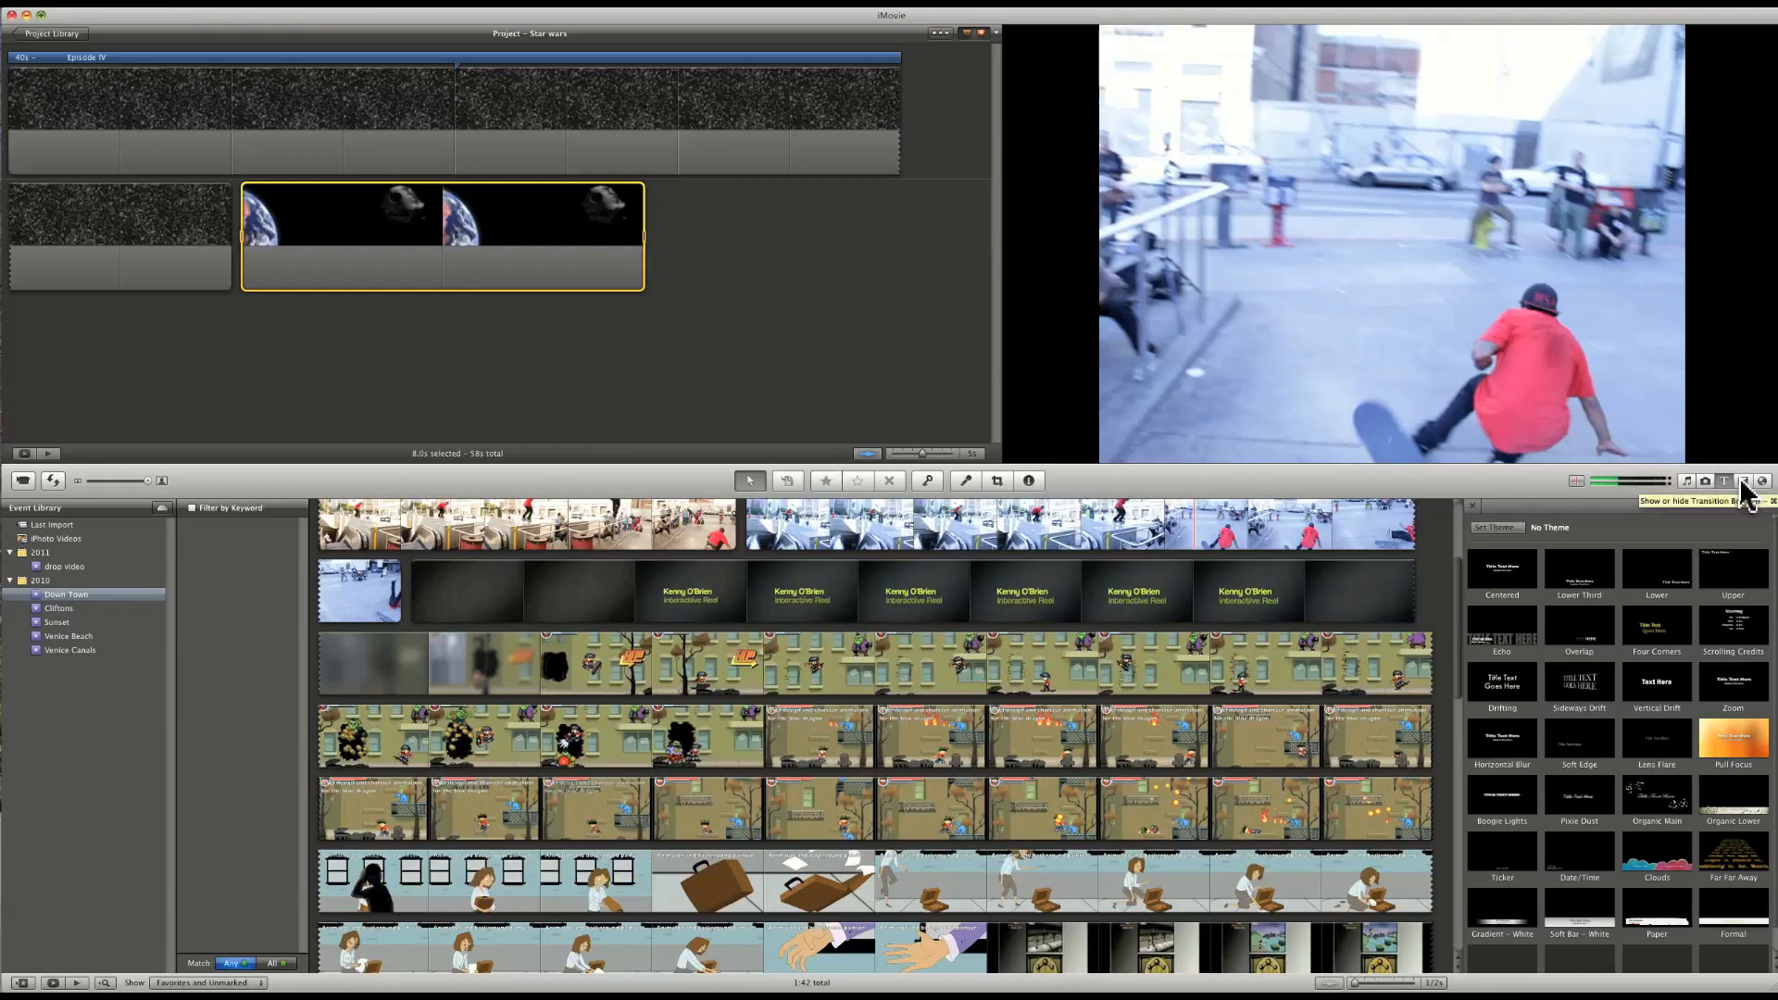
- Add a Cross Zoom transition before the Death Star still and adjust its duration
{"action": "left_click", "coordinate": [1742, 482]}
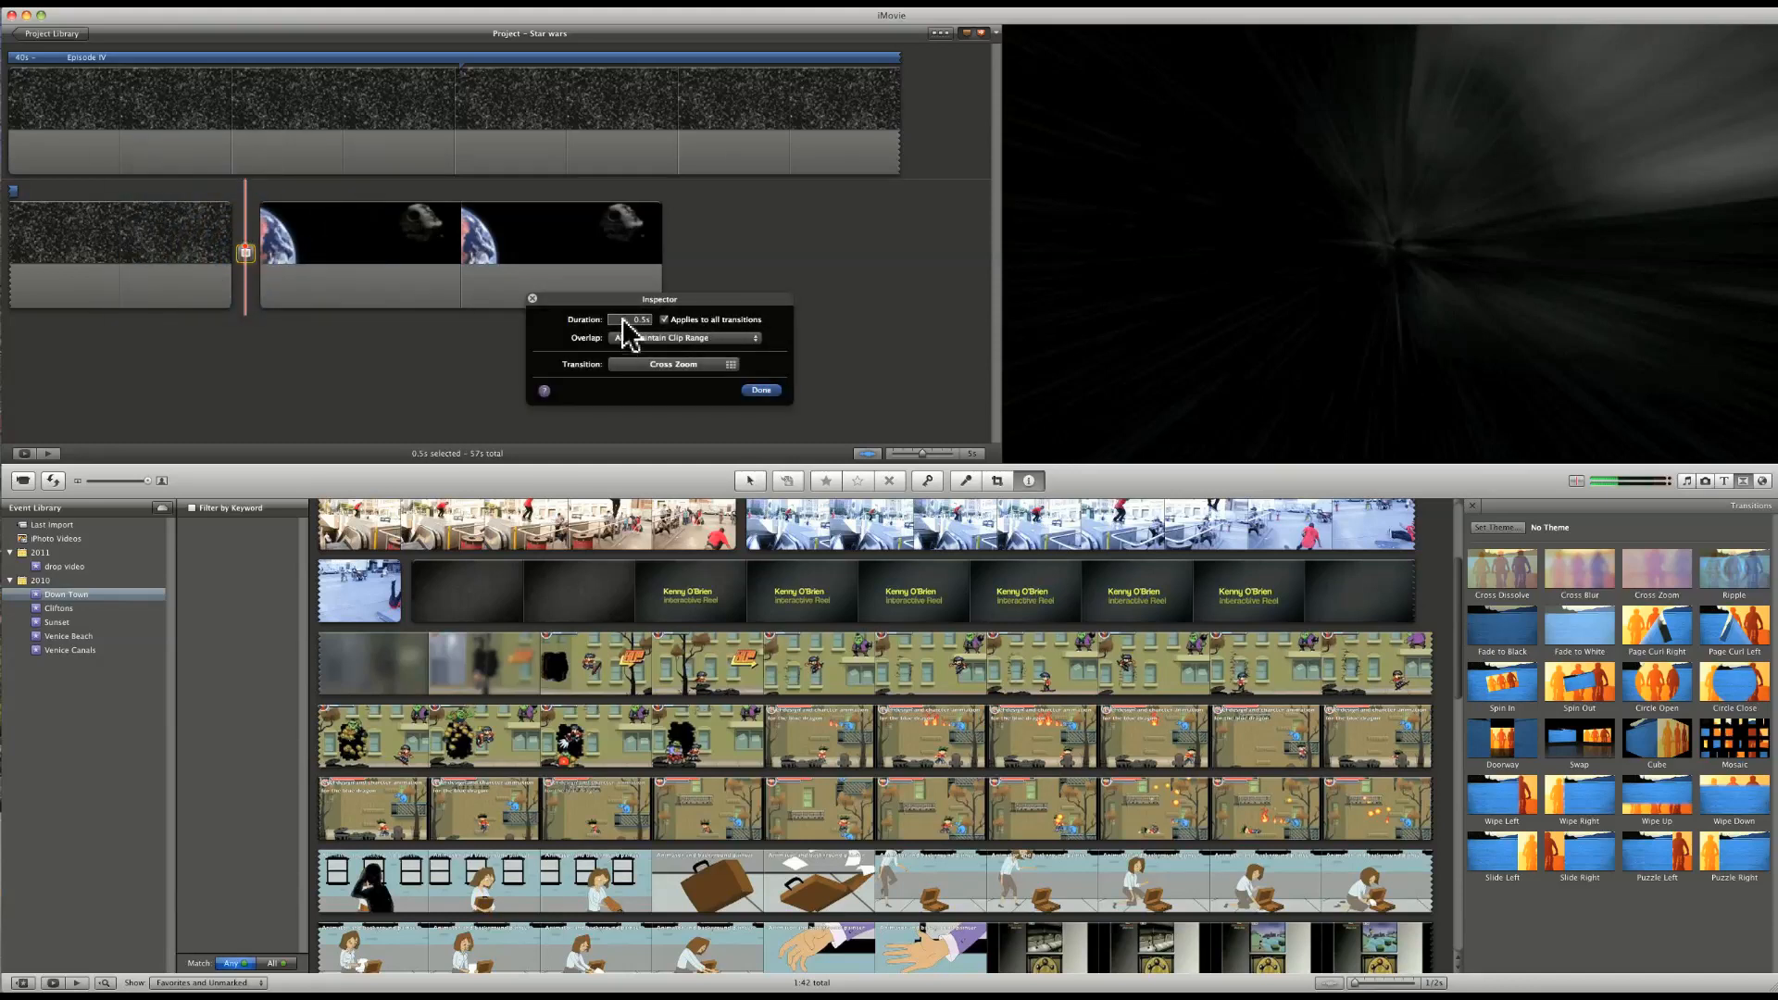
{"action": "left_click", "coordinate": [685, 337]}
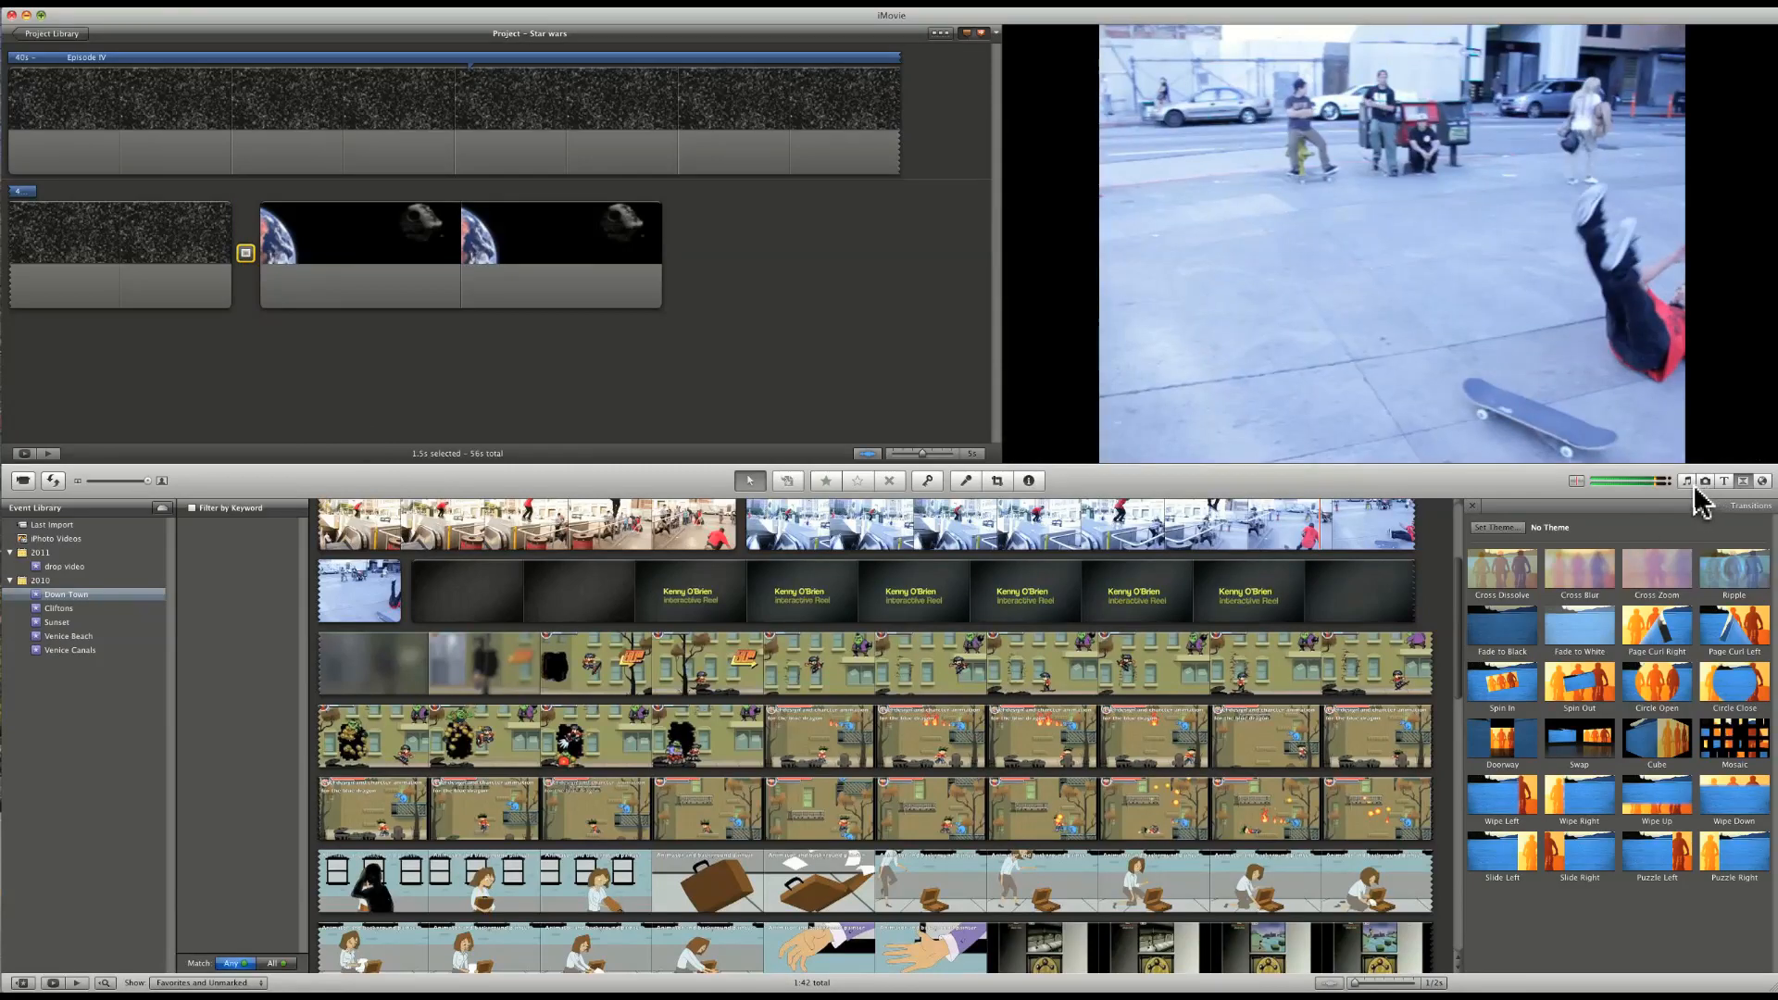
- Search the music library for 'Star' and add the Star Wars Intro HD 1080p track
{"action": "key", "text": "cmd+1"}
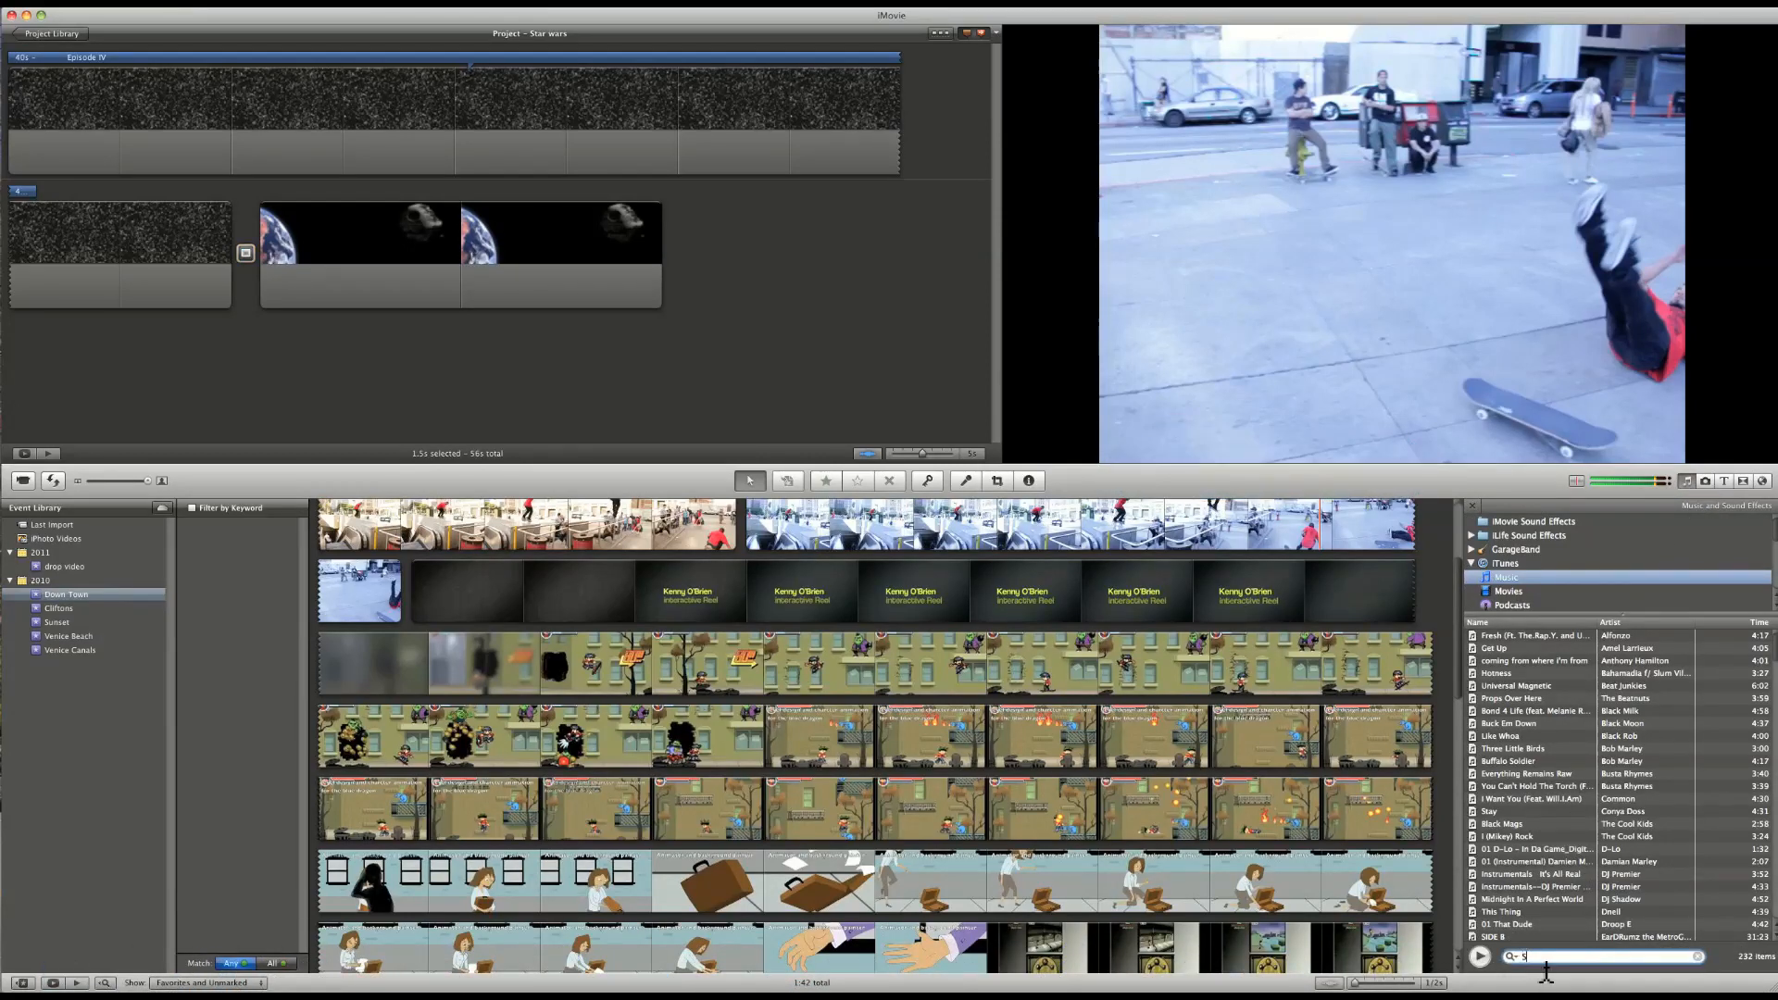
{"action": "type", "text": "Star"}
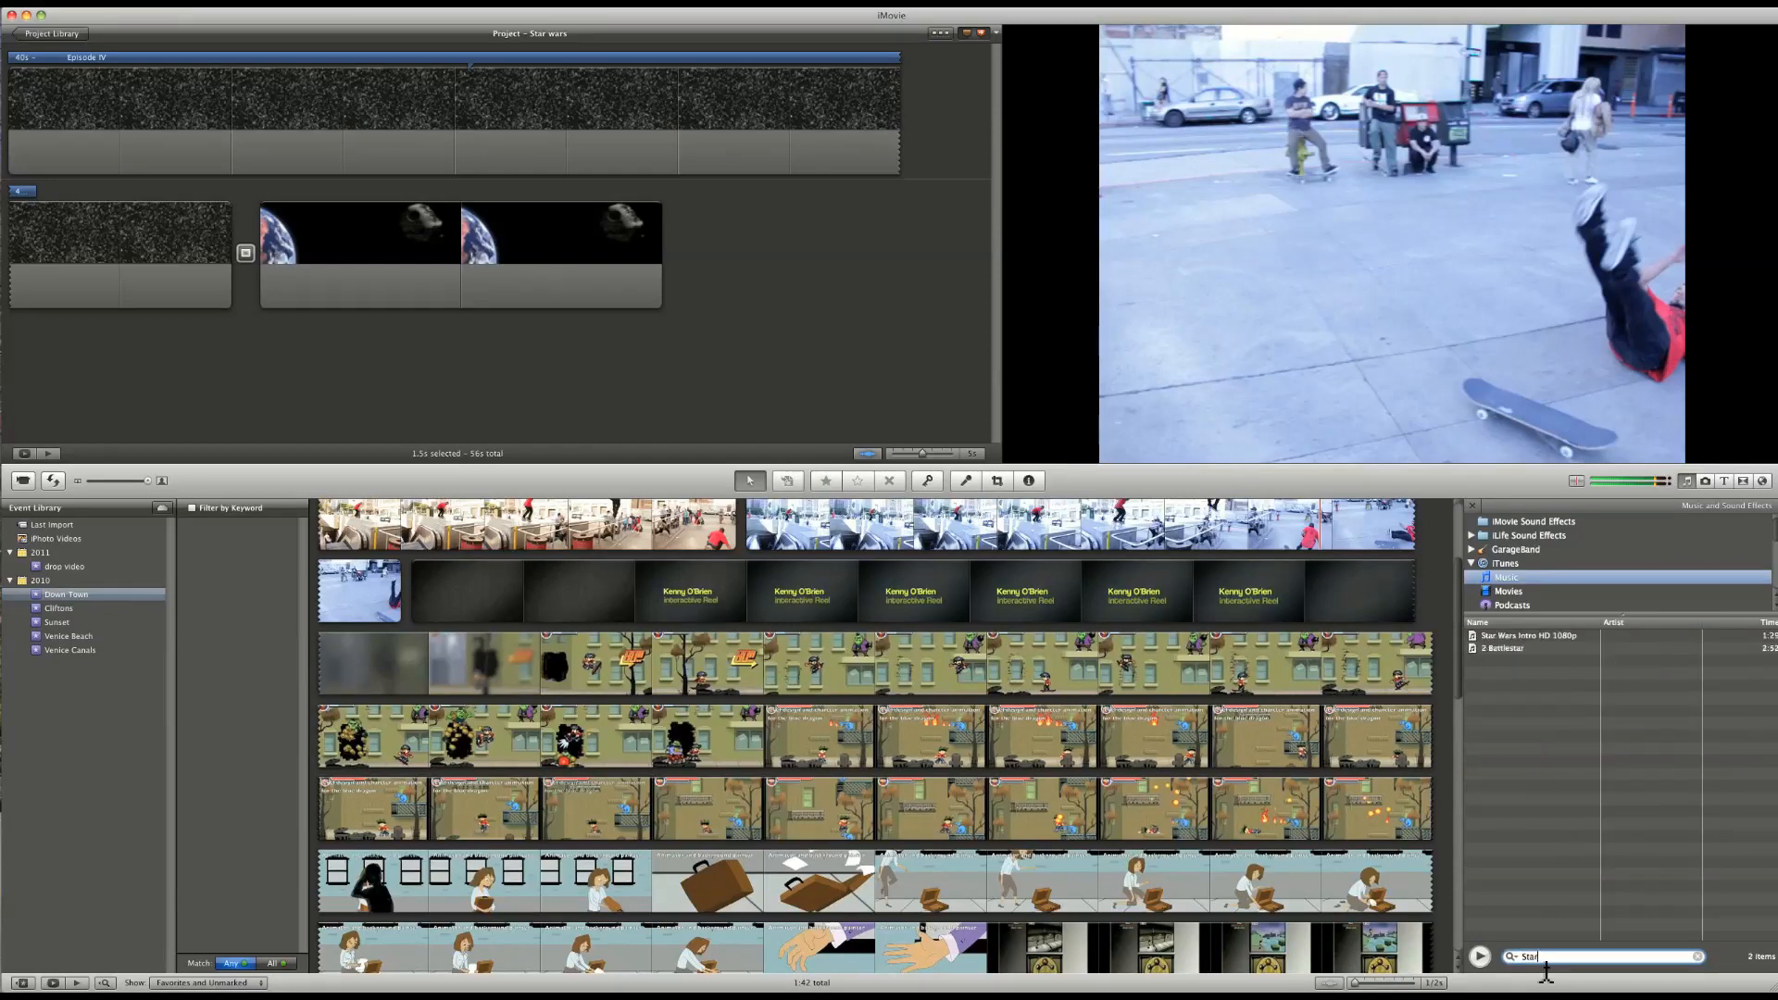
{"action": "left_click", "coordinate": [1531, 636]}
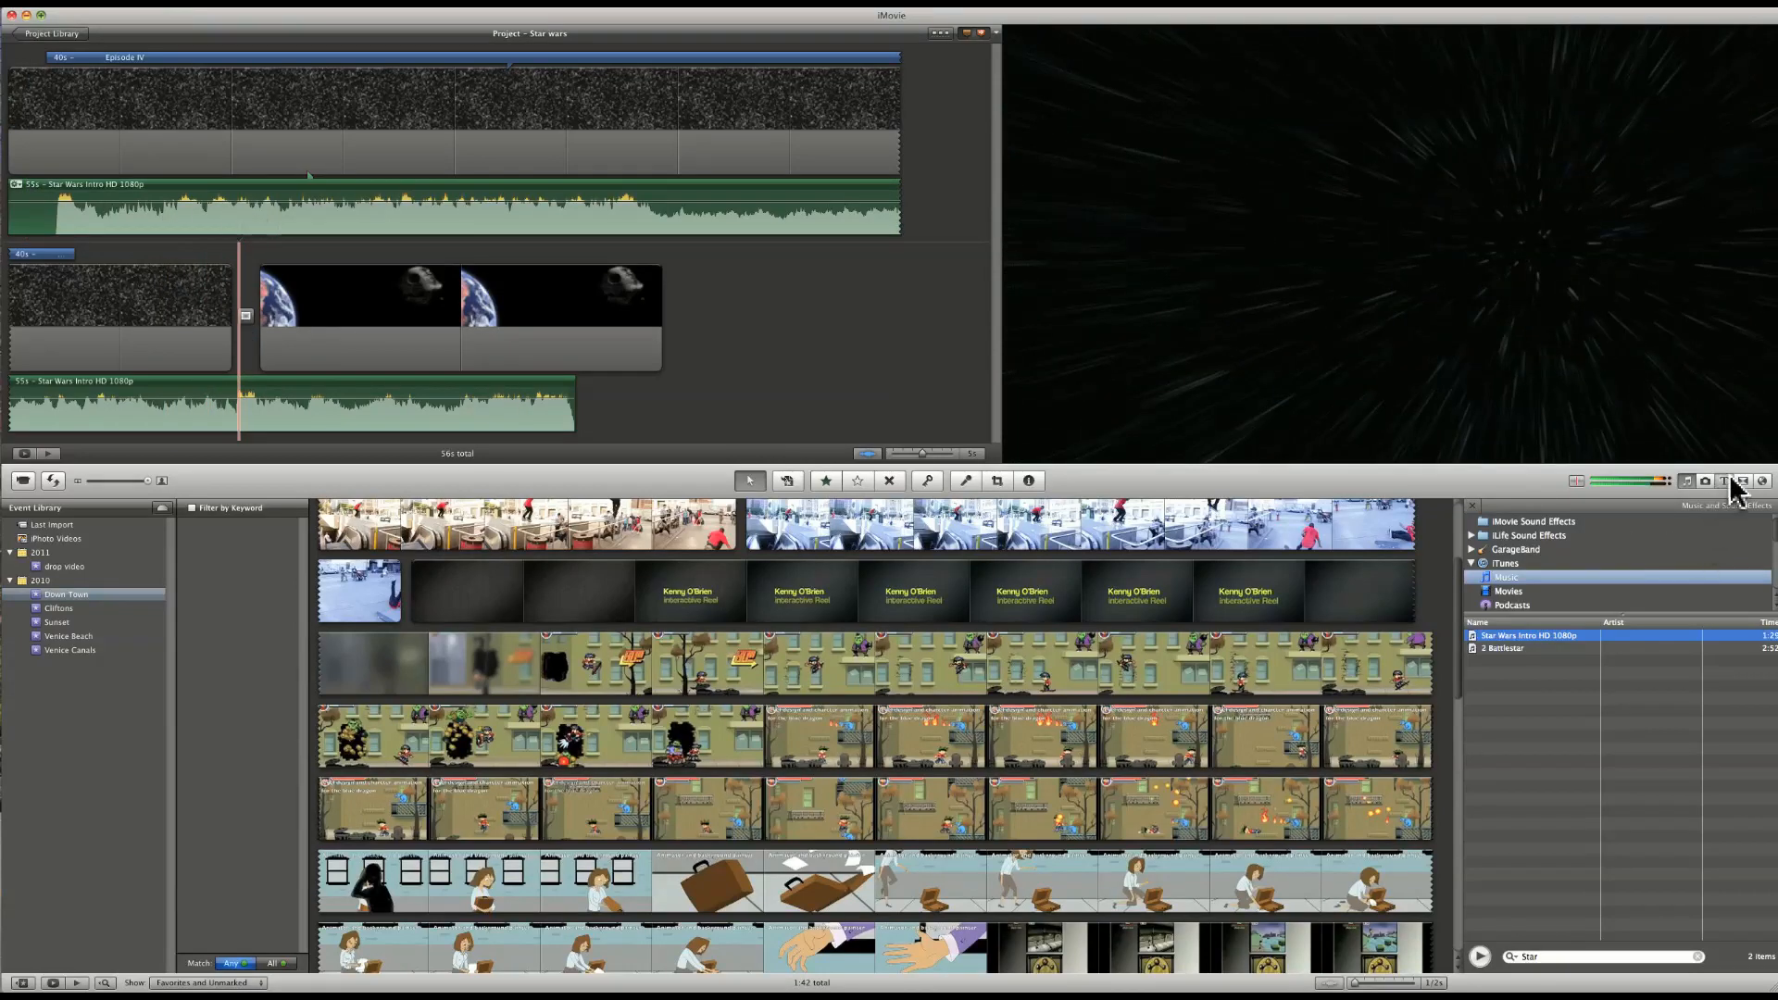
{"action": "left_click", "coordinate": [1739, 482]}
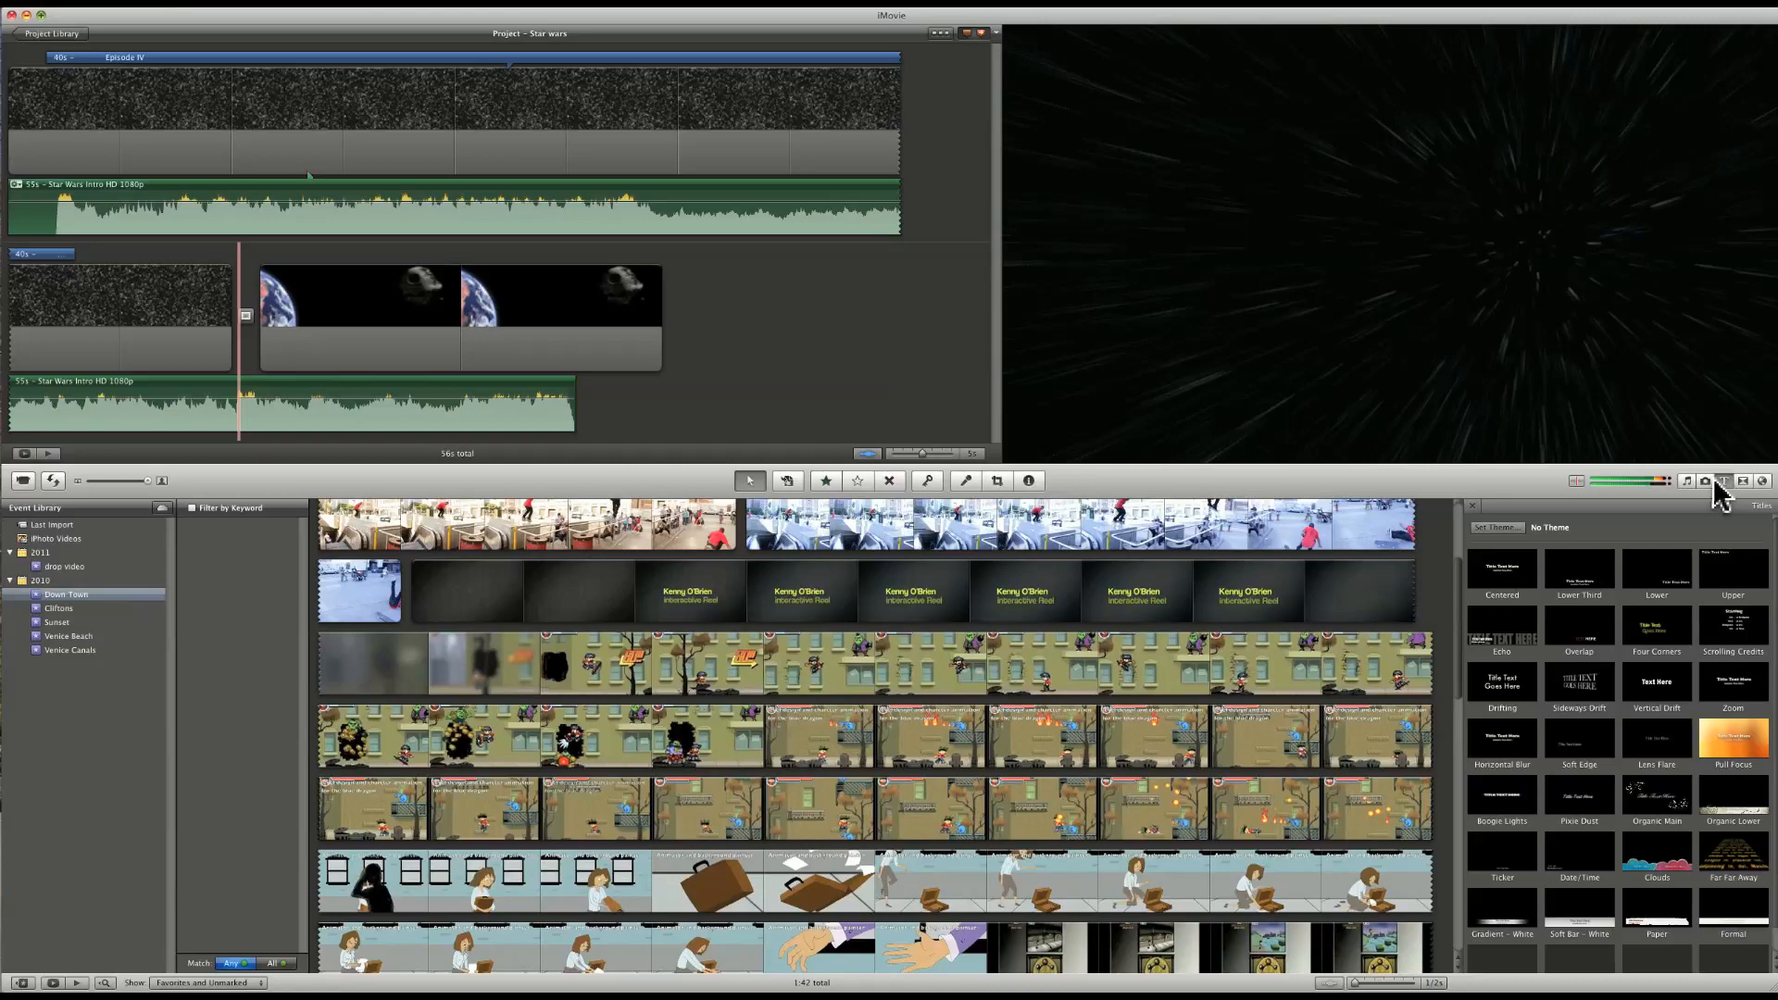
- Play the finished project full screen from the start with Command-G
{"action": "left_click", "coordinate": [1741, 482]}
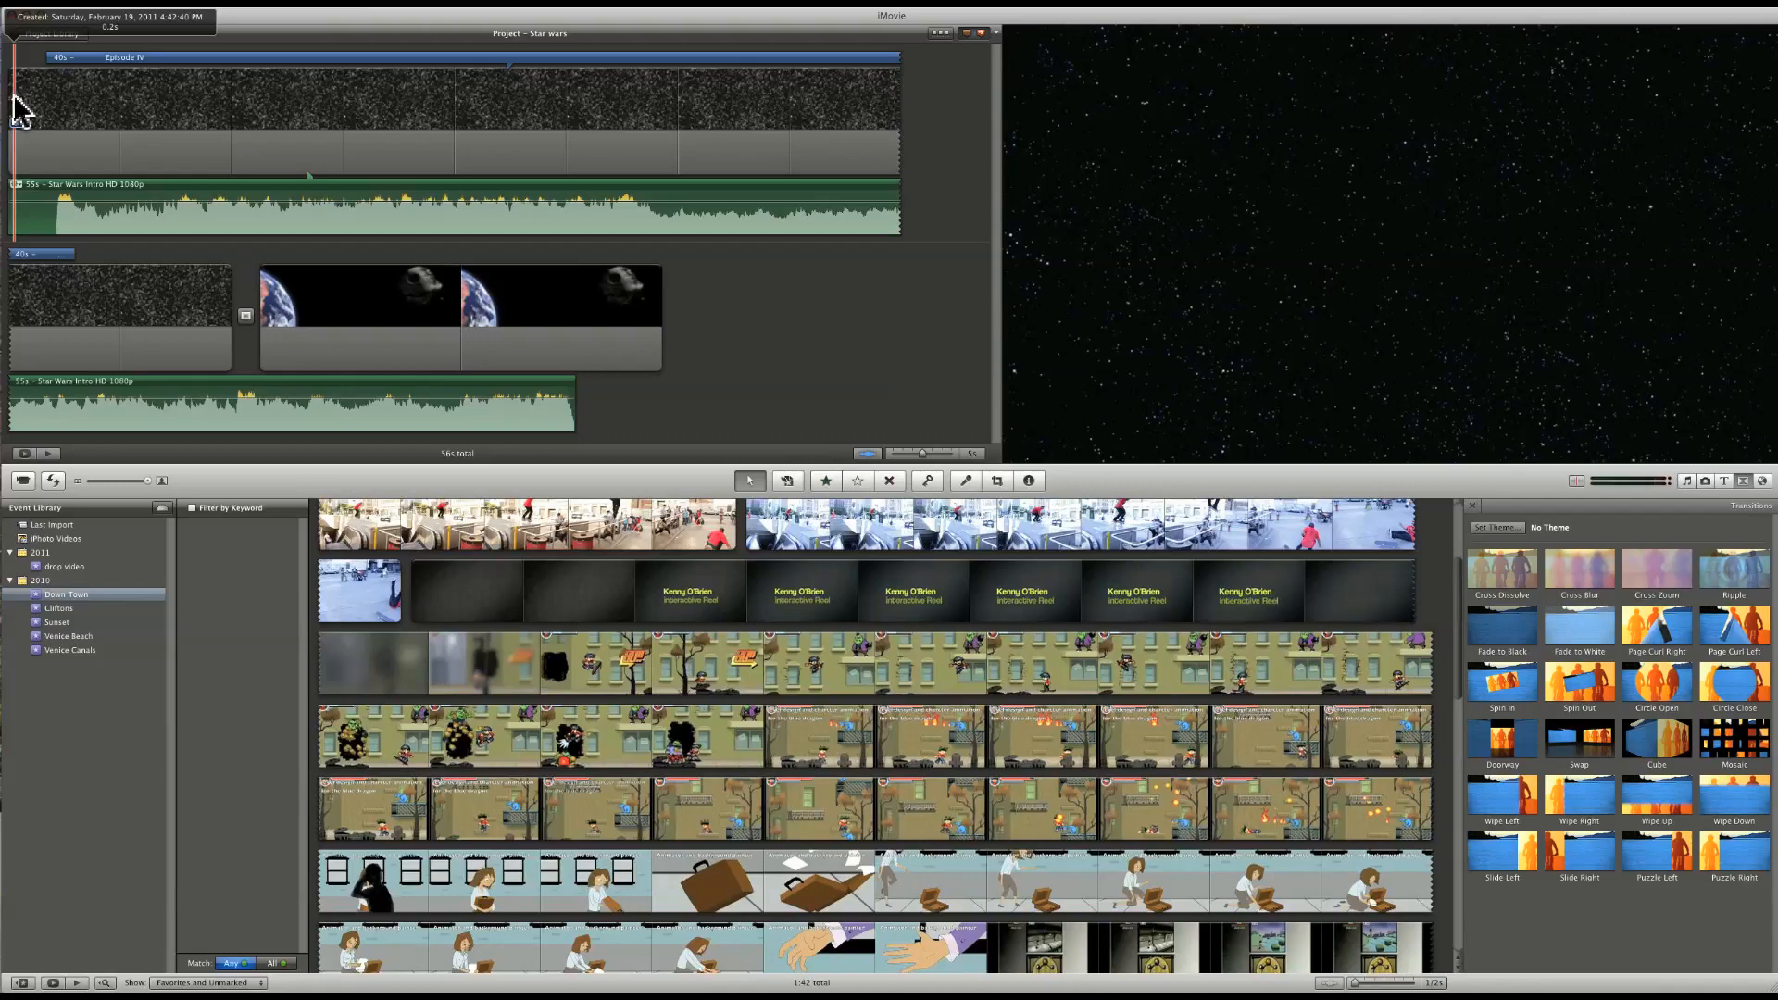
{"action": "key", "text": "cmd+g"}
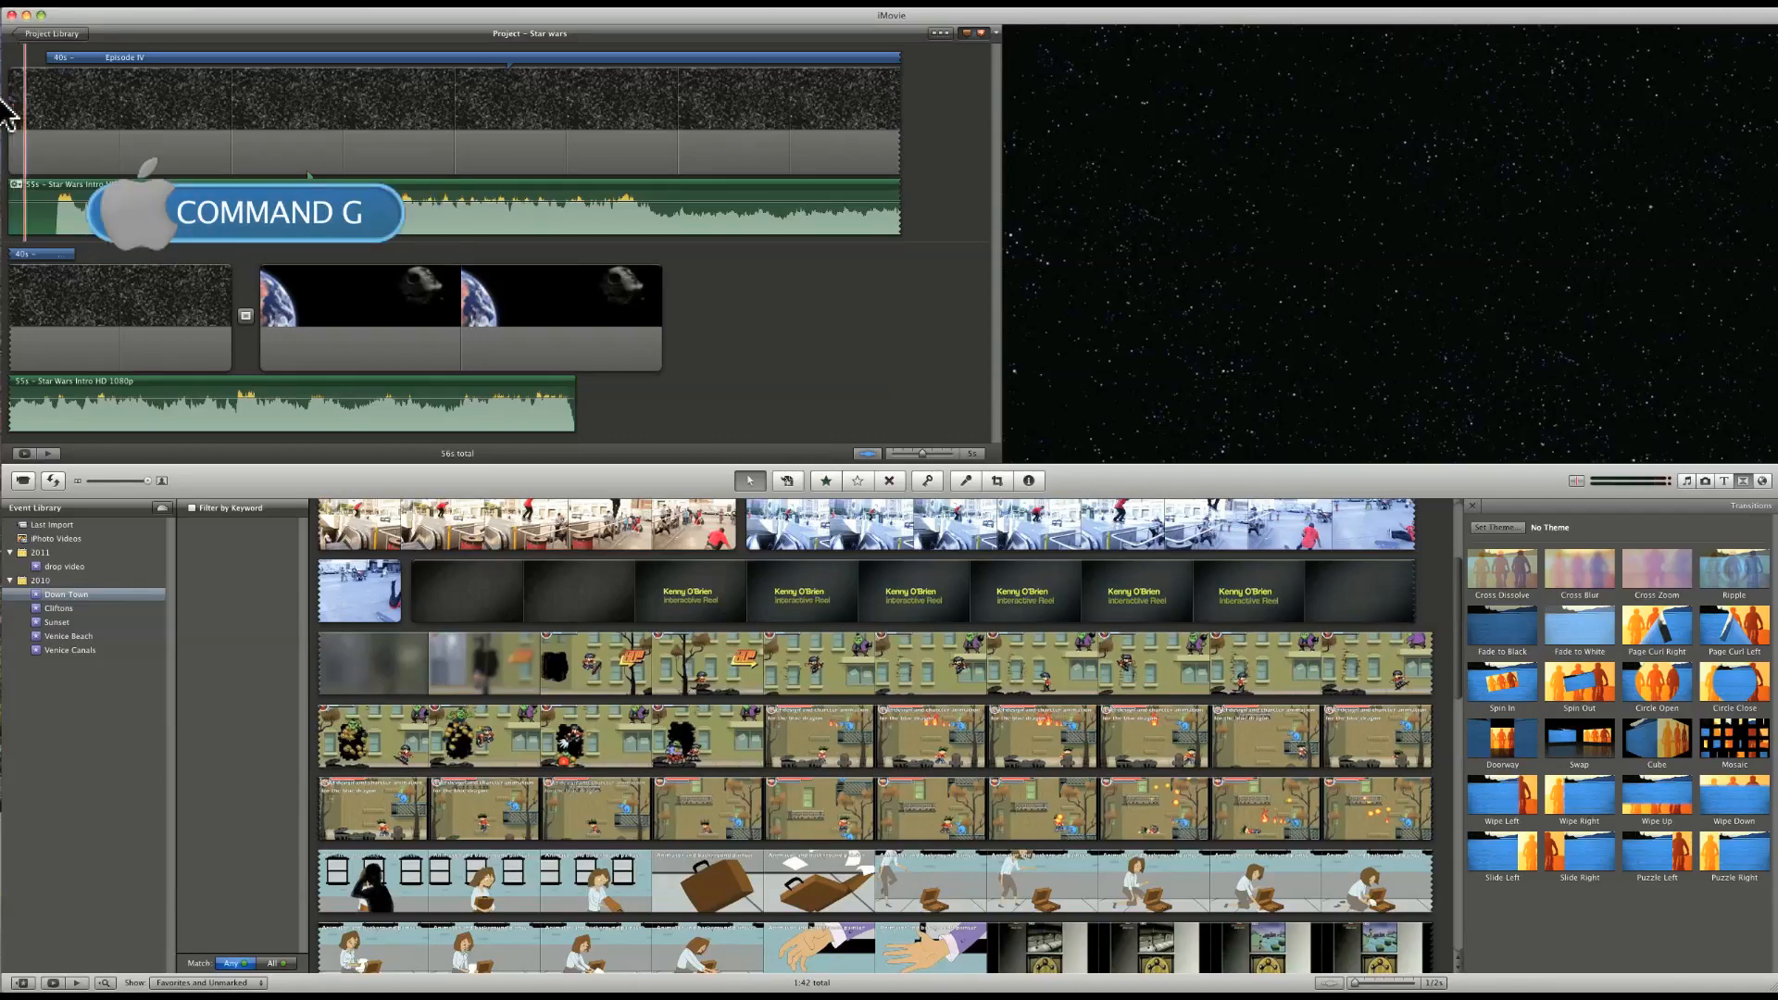
{"action": "key", "text": "cmd+g"}
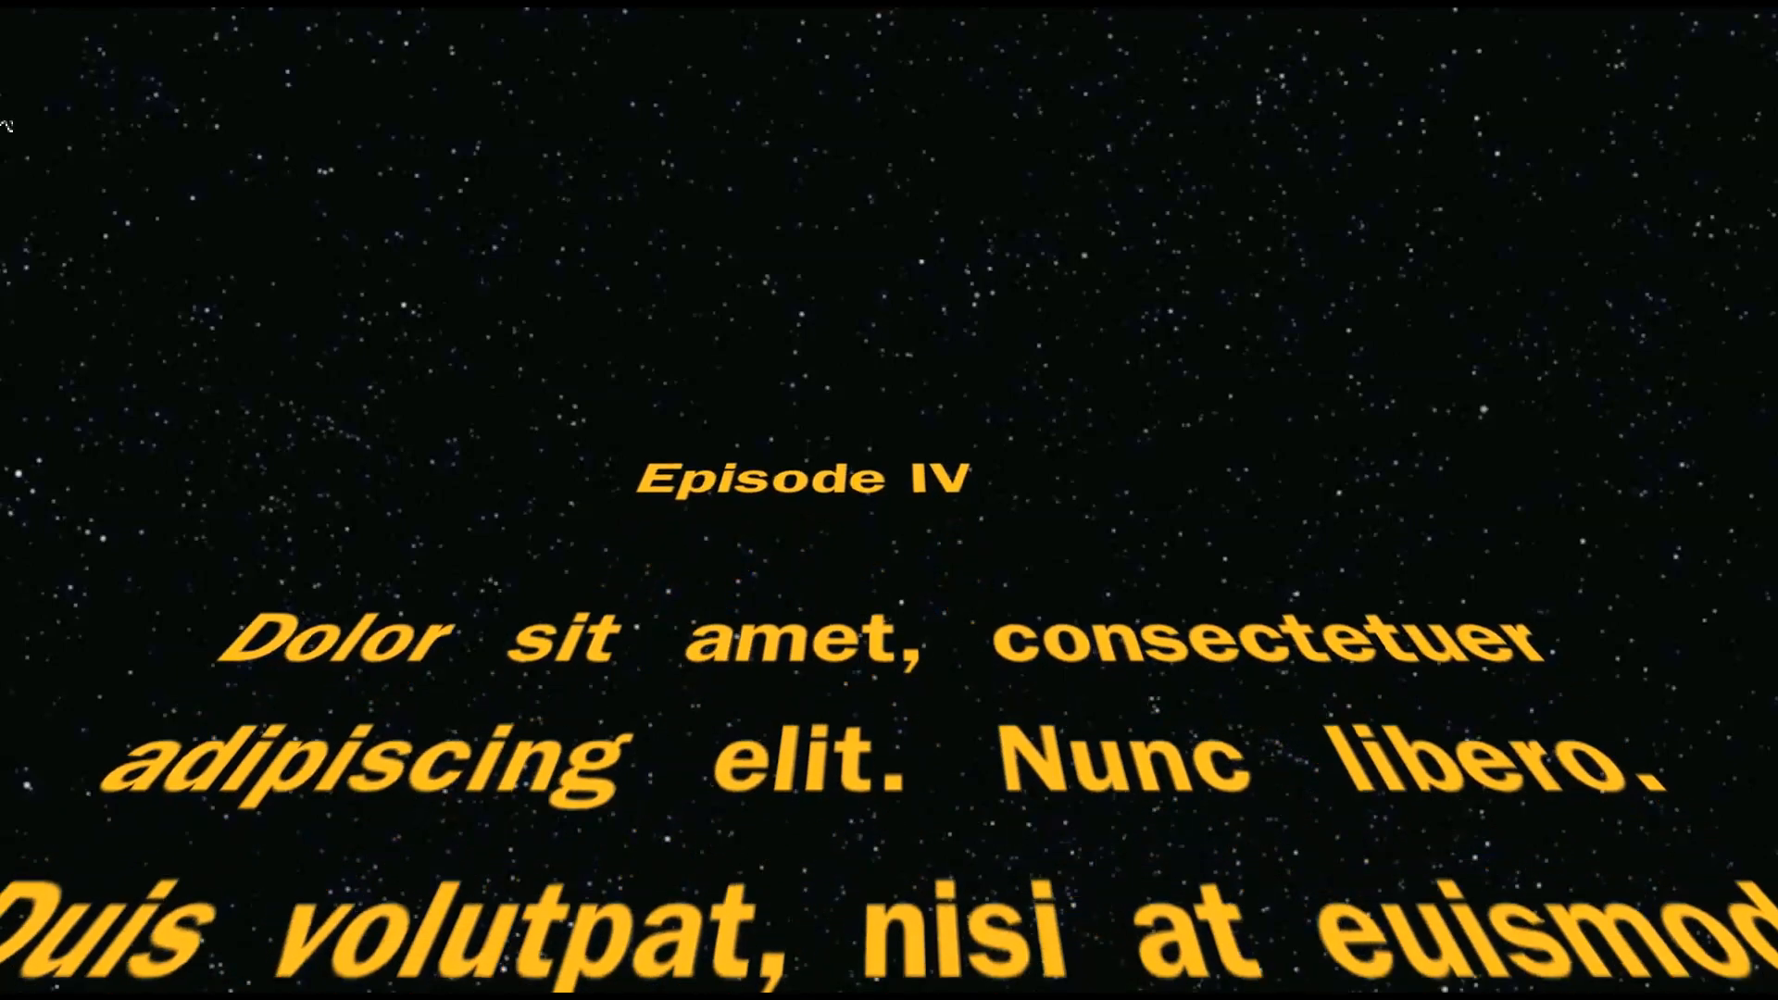